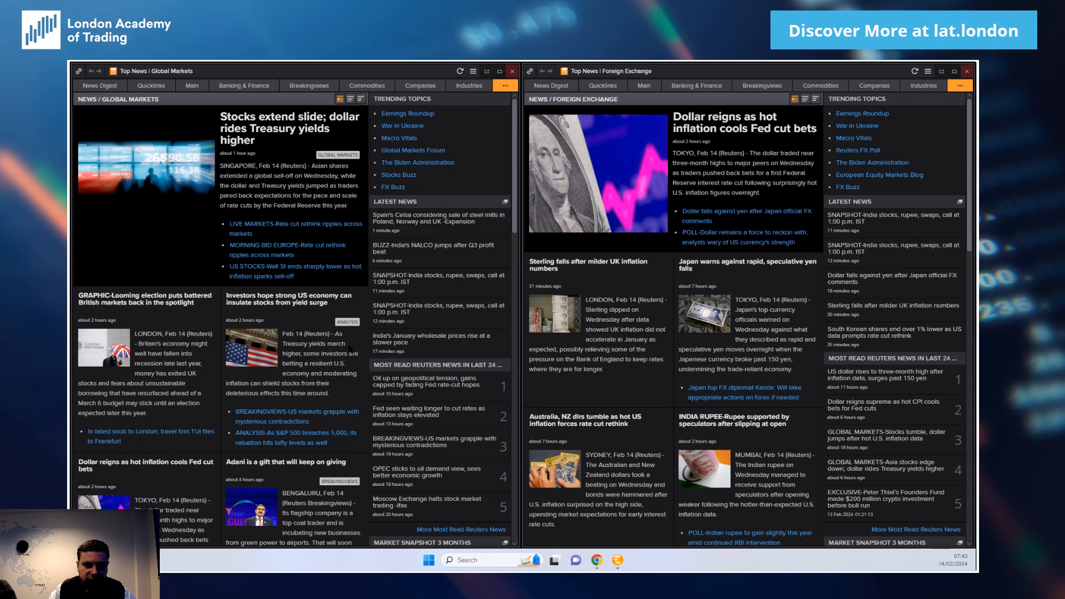
pyautogui.moveTo(357, 343)
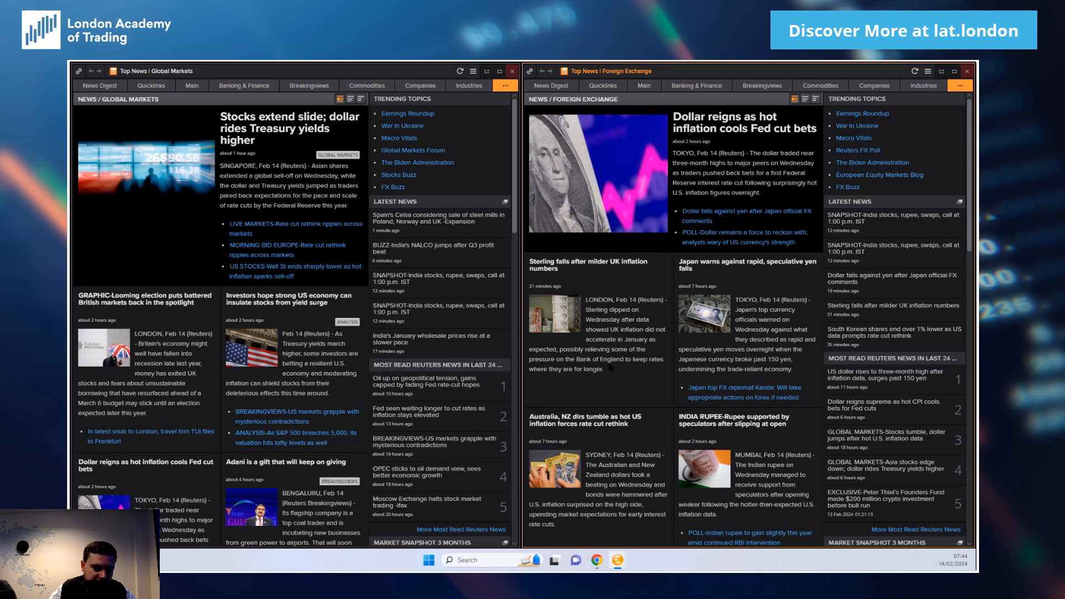
pyautogui.moveTo(617, 559)
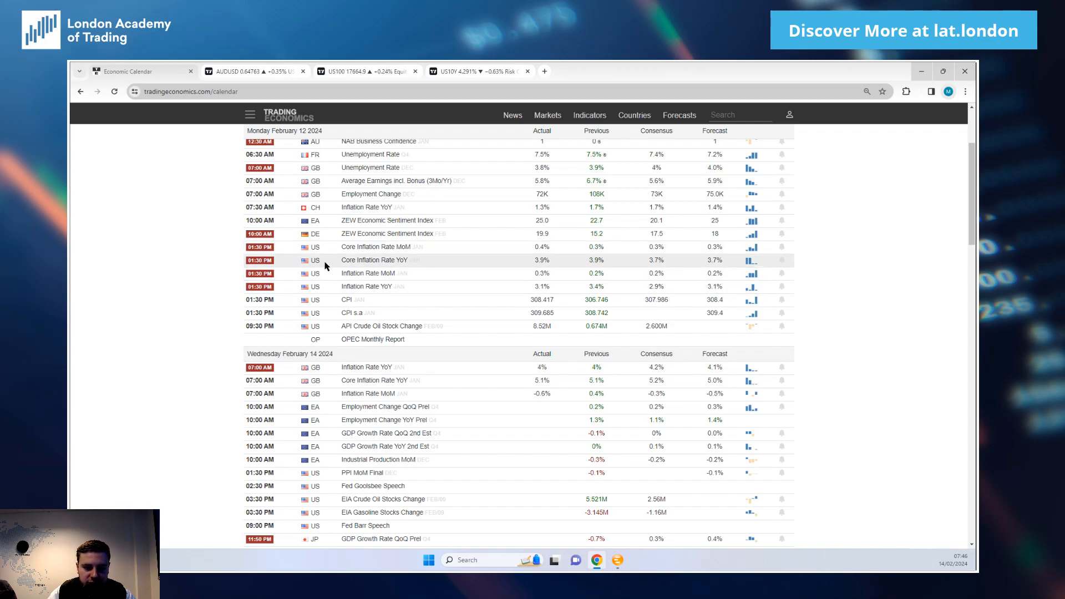
# Scroll the calendar down to Wednesday February 14's UK inflation releases, headline at 4%
pyautogui.doubleClick(654, 260)
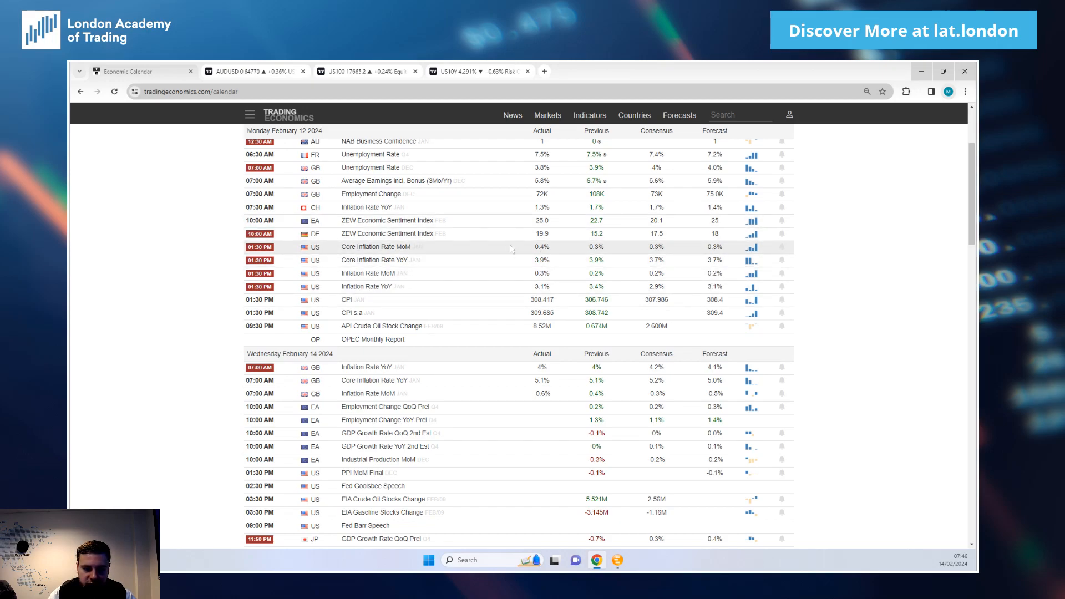
pyautogui.moveTo(518, 267)
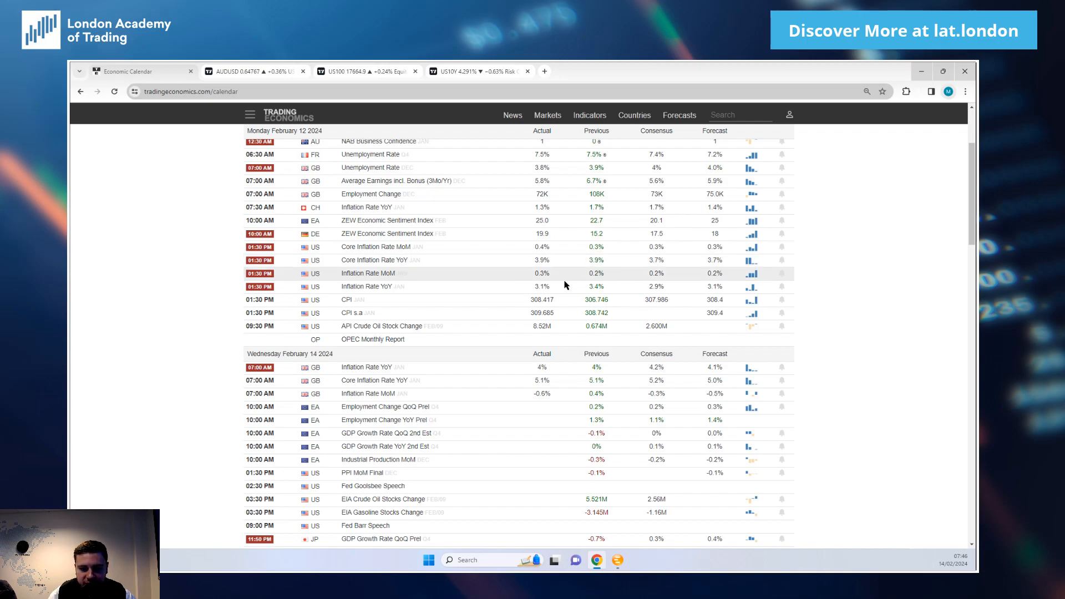
pyautogui.doubleClick(541, 286)
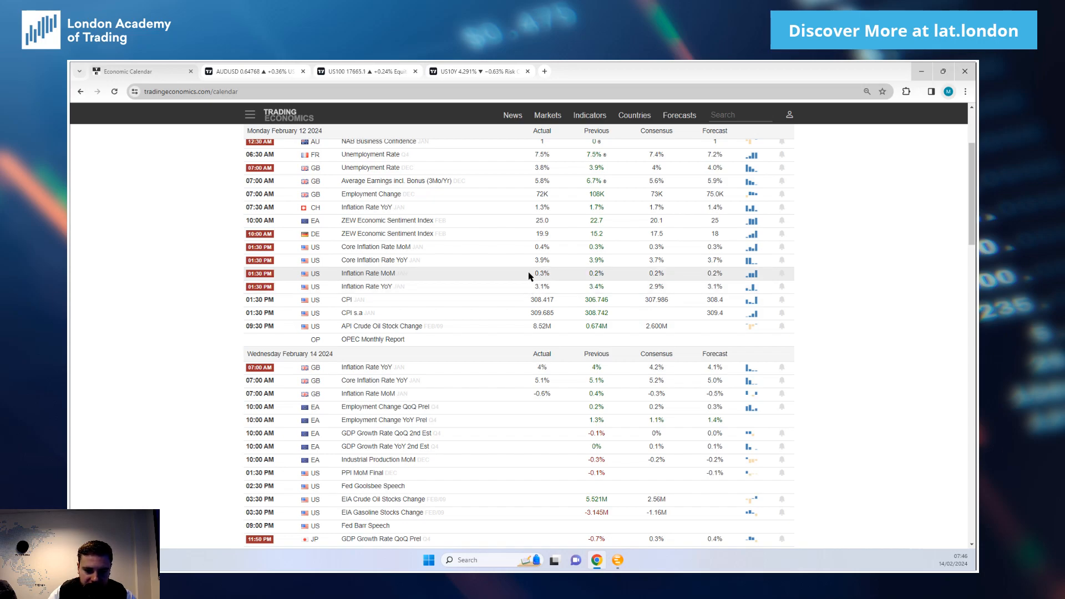
pyautogui.moveTo(569, 286)
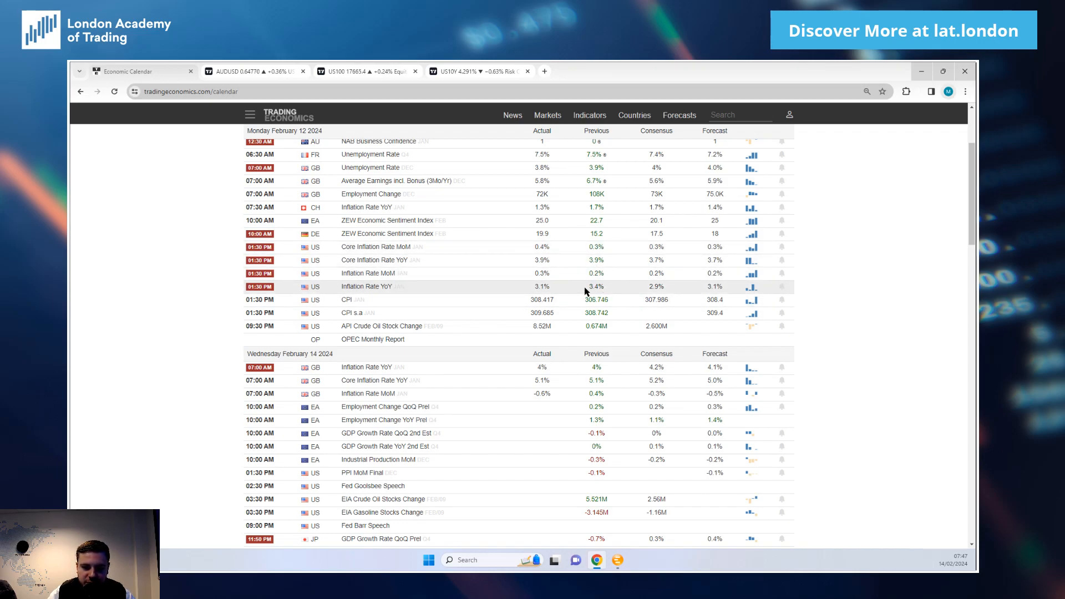
pyautogui.doubleClick(654, 286)
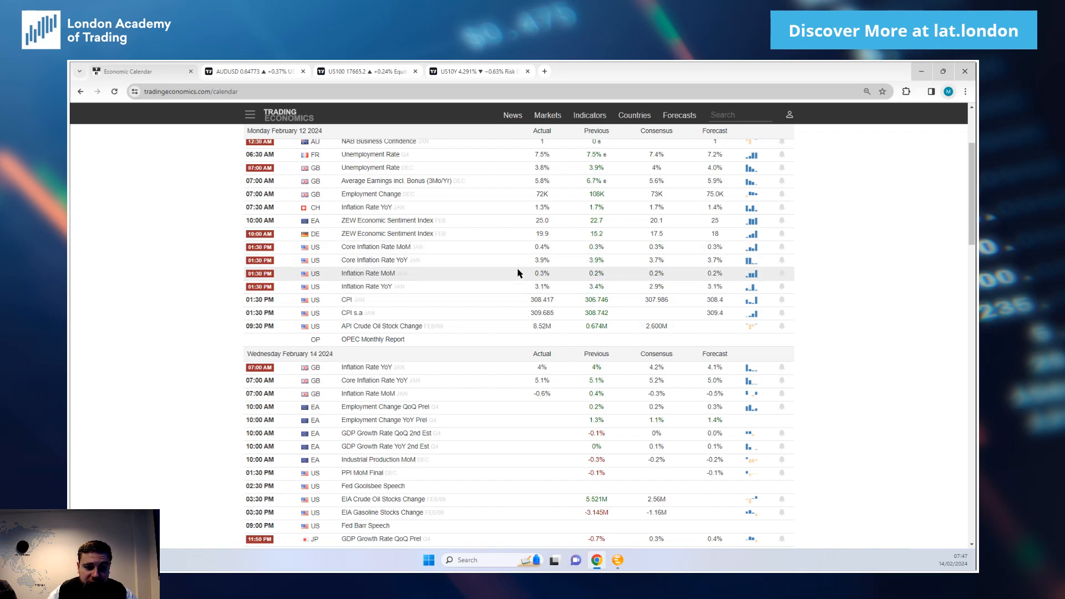
pyautogui.moveTo(512, 375)
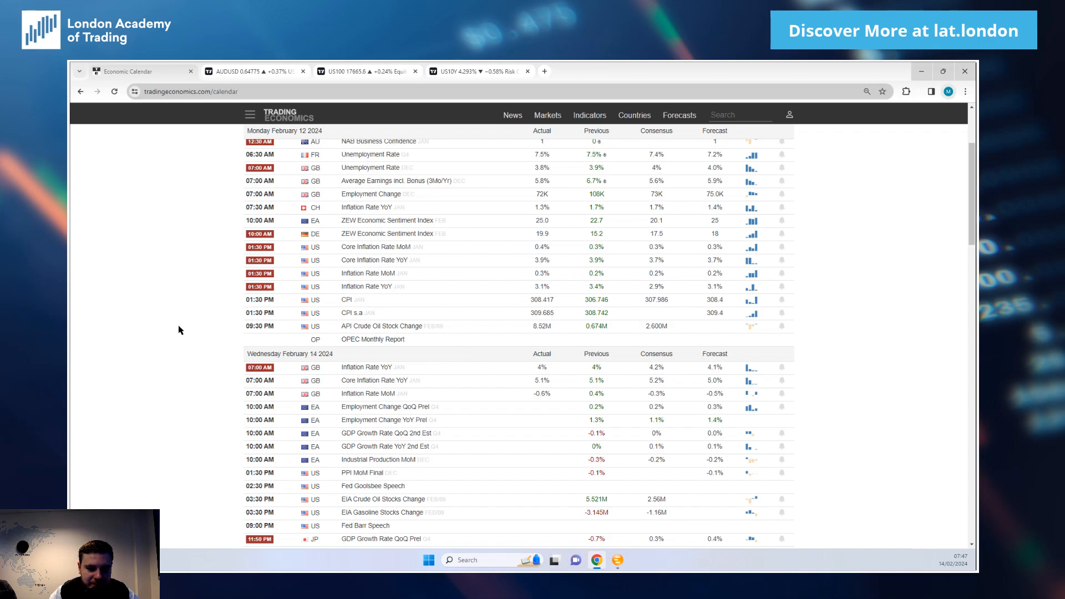
pyautogui.moveTo(170, 329)
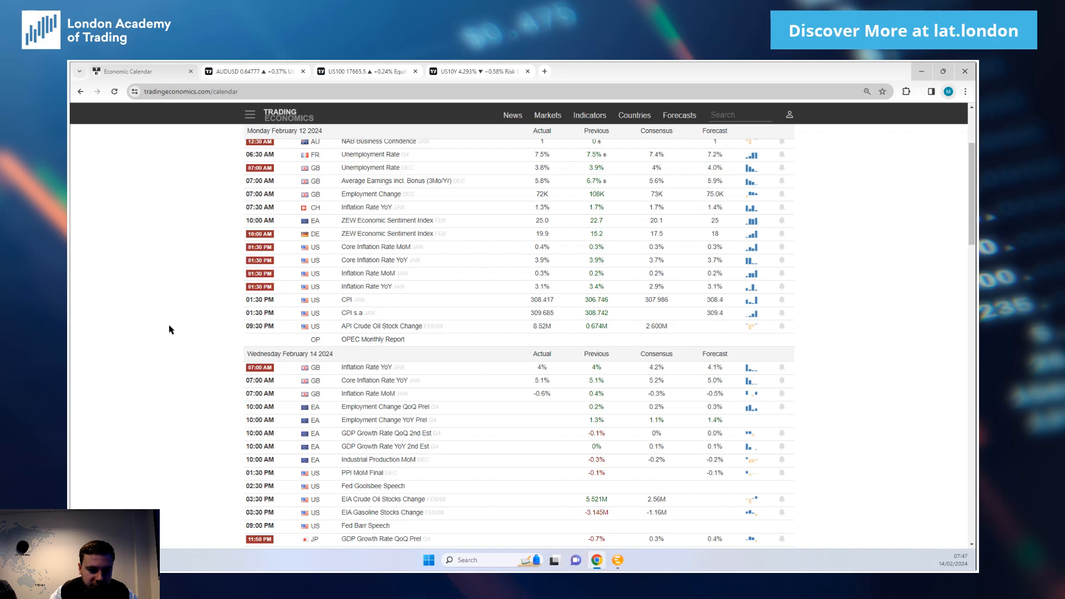
pyautogui.scroll(-3)
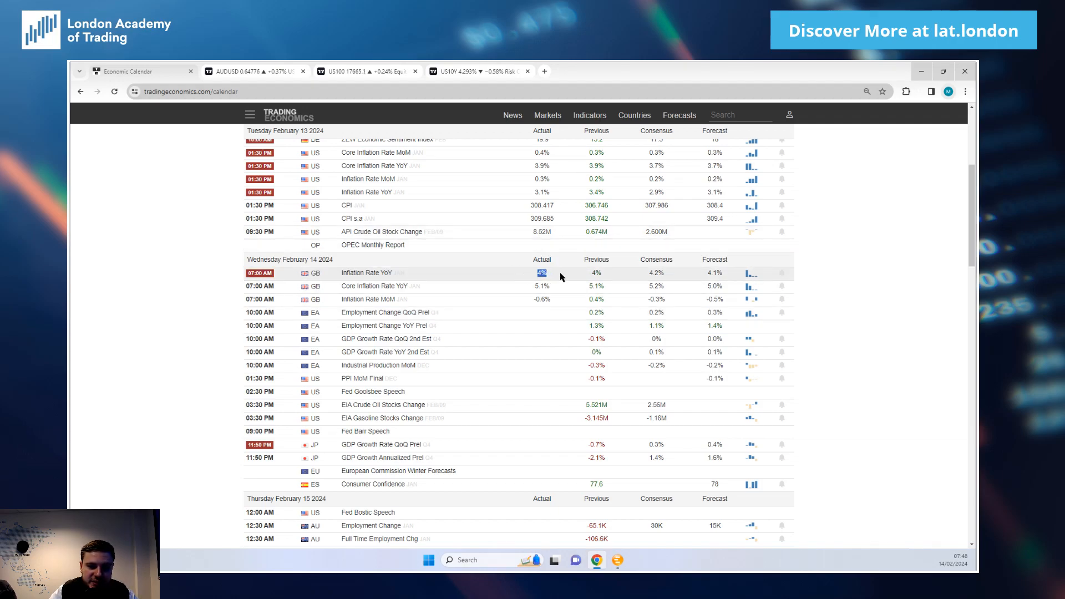
pyautogui.moveTo(563, 277)
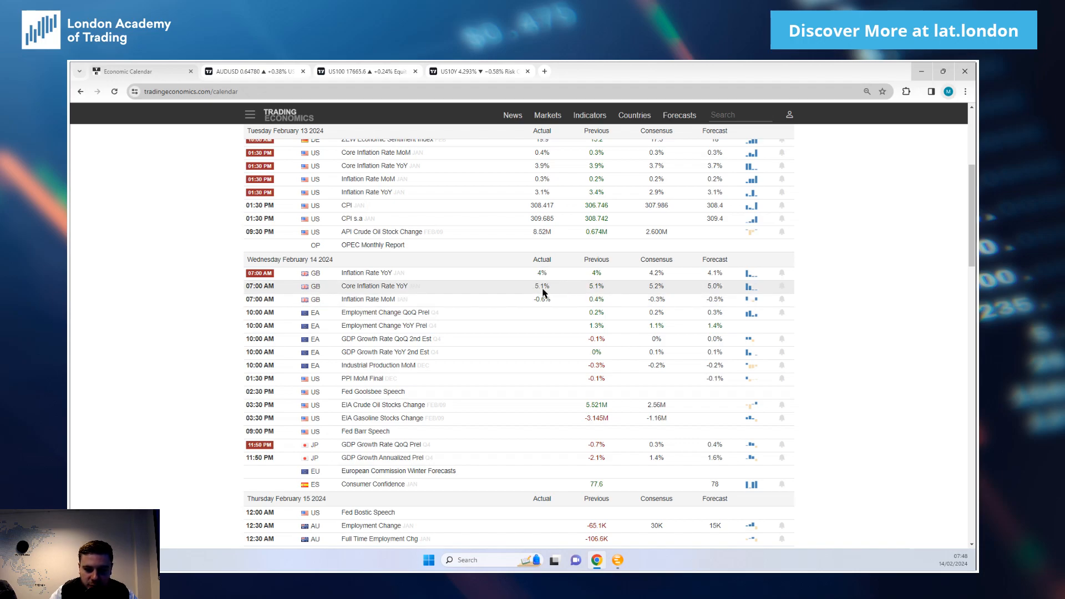
pyautogui.moveTo(570, 299)
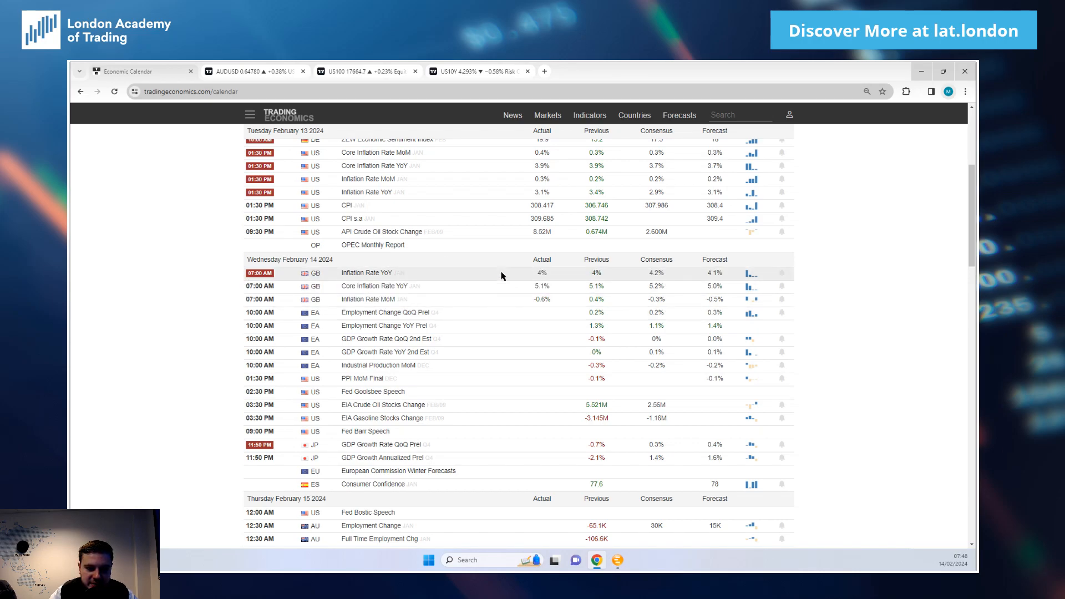
# Switch to the AUDUSD layout showing the eight-chart hourly grid of dollar pairs
pyautogui.click(257, 71)
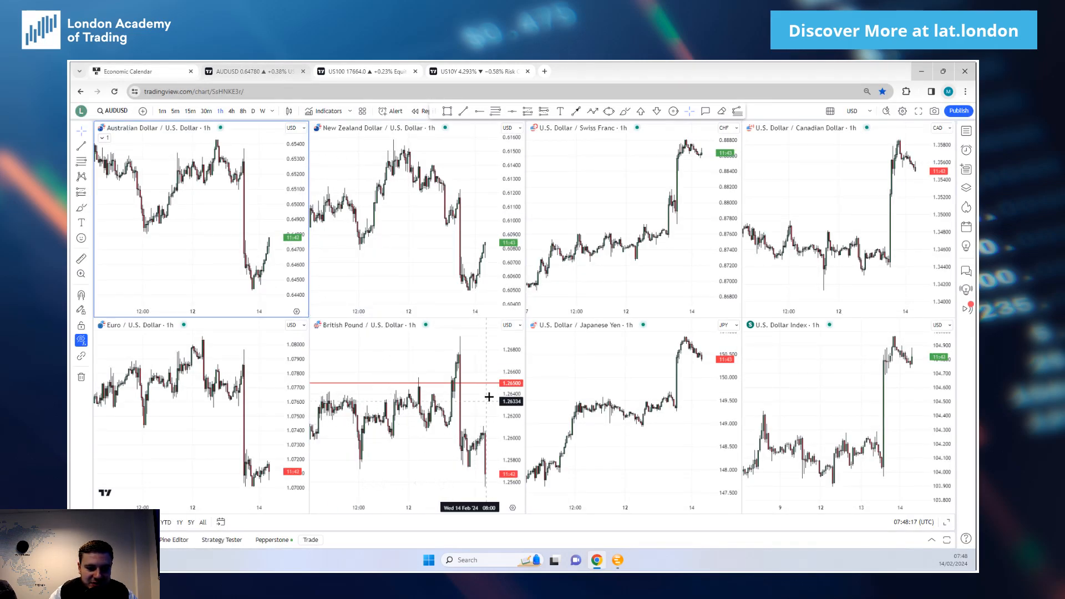
pyautogui.moveTo(436, 378)
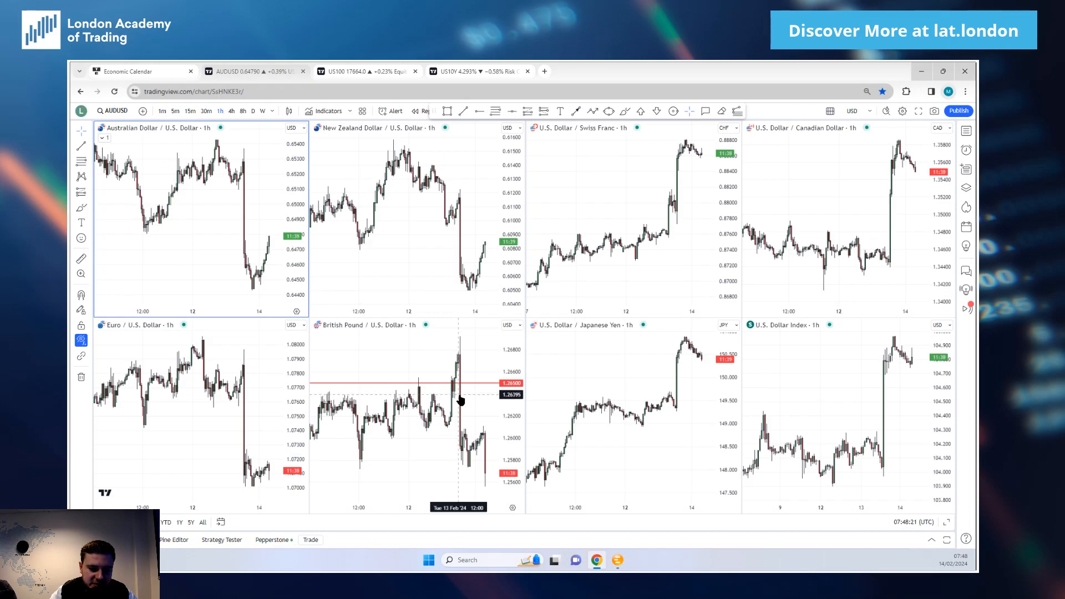
pyautogui.moveTo(207, 235)
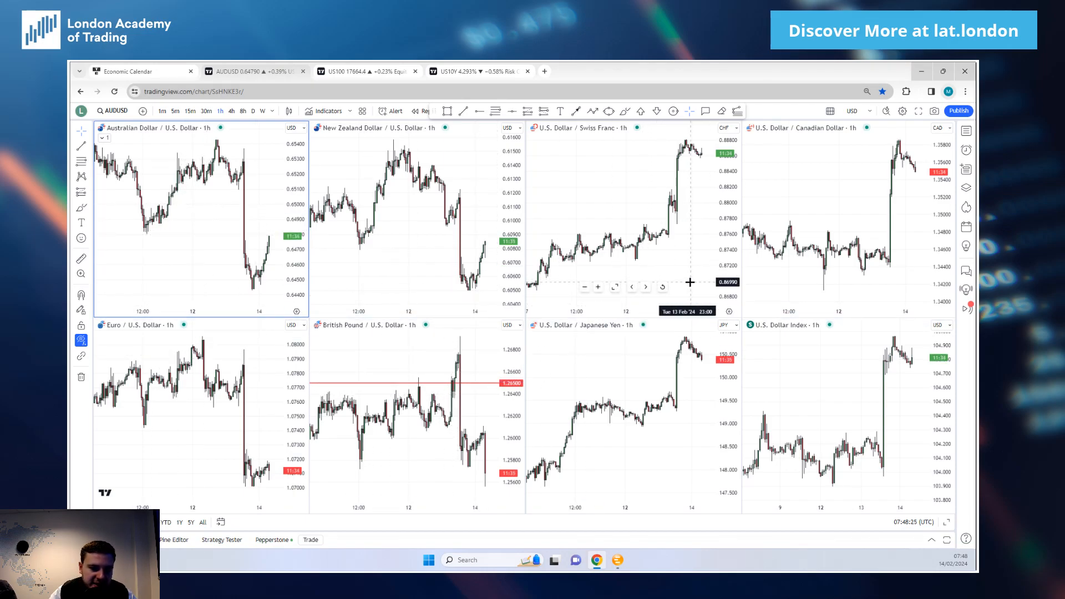
pyautogui.moveTo(199, 212)
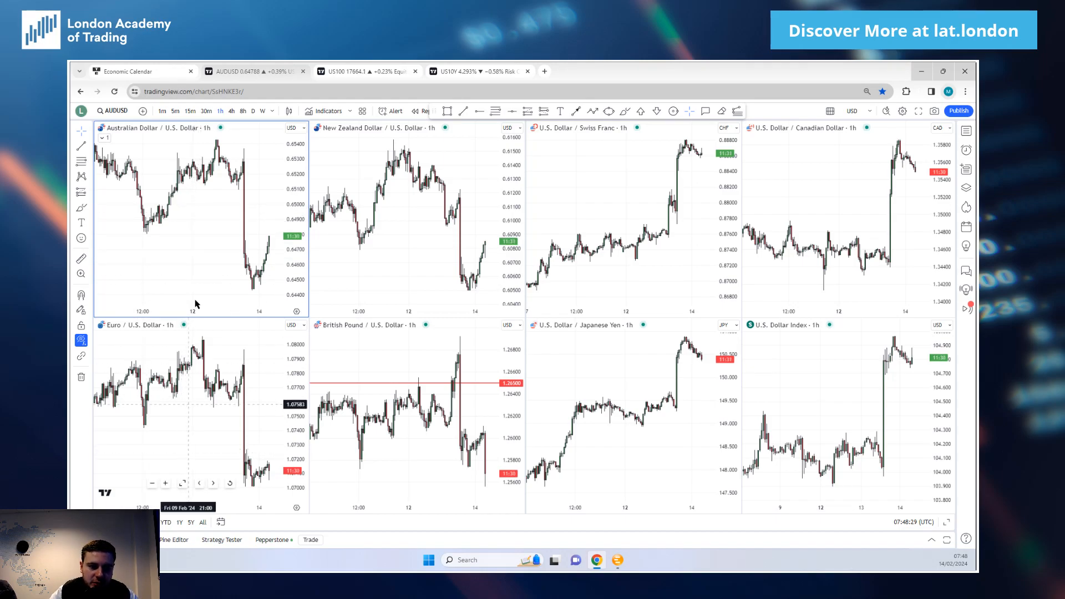
pyautogui.moveTo(233, 188)
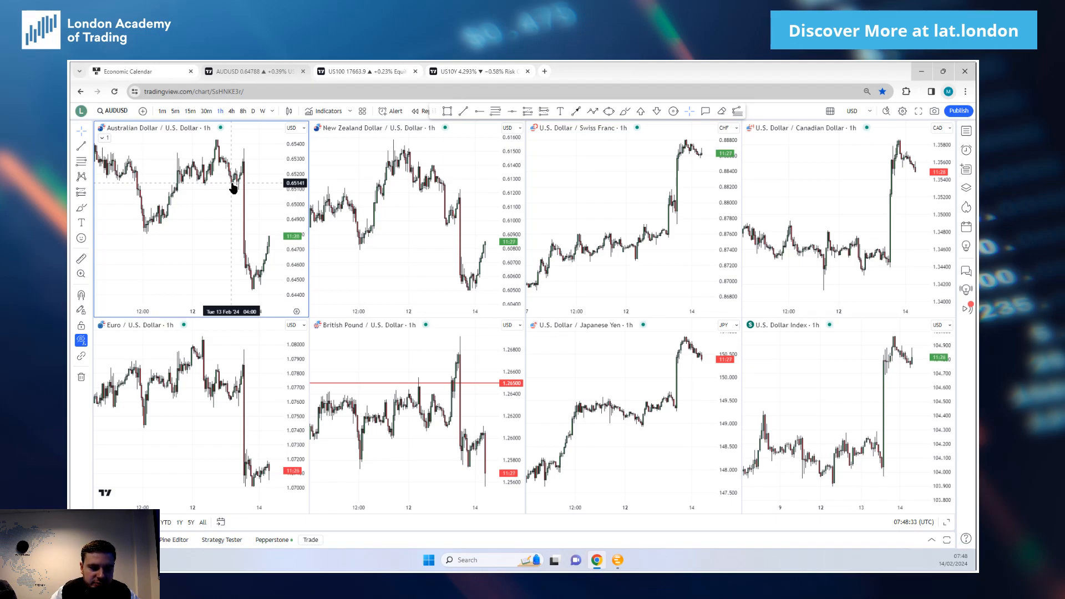
pyautogui.moveTo(226, 206)
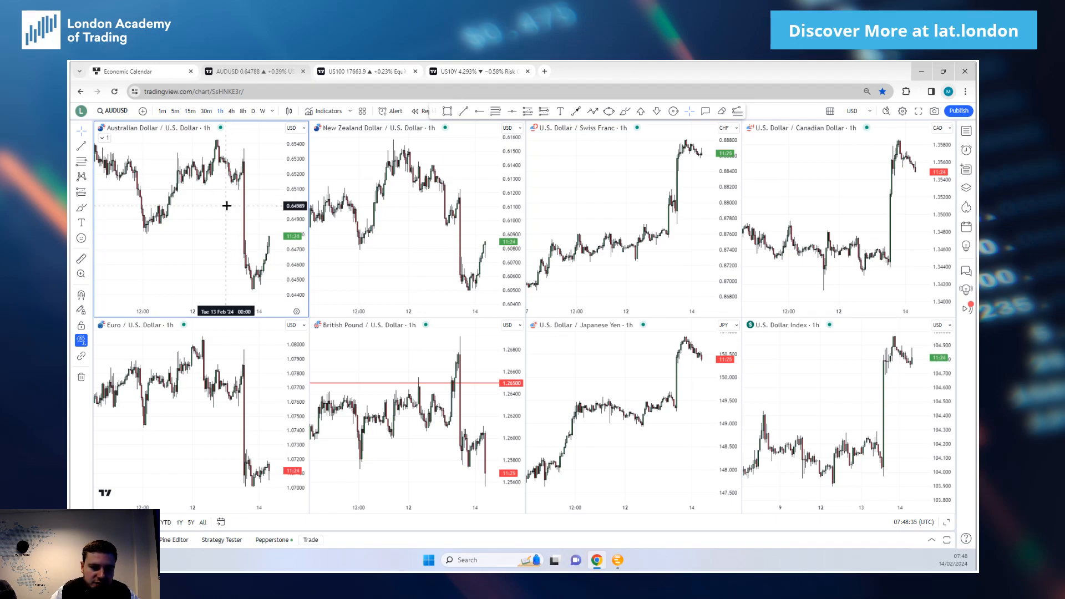
pyautogui.moveTo(216, 186)
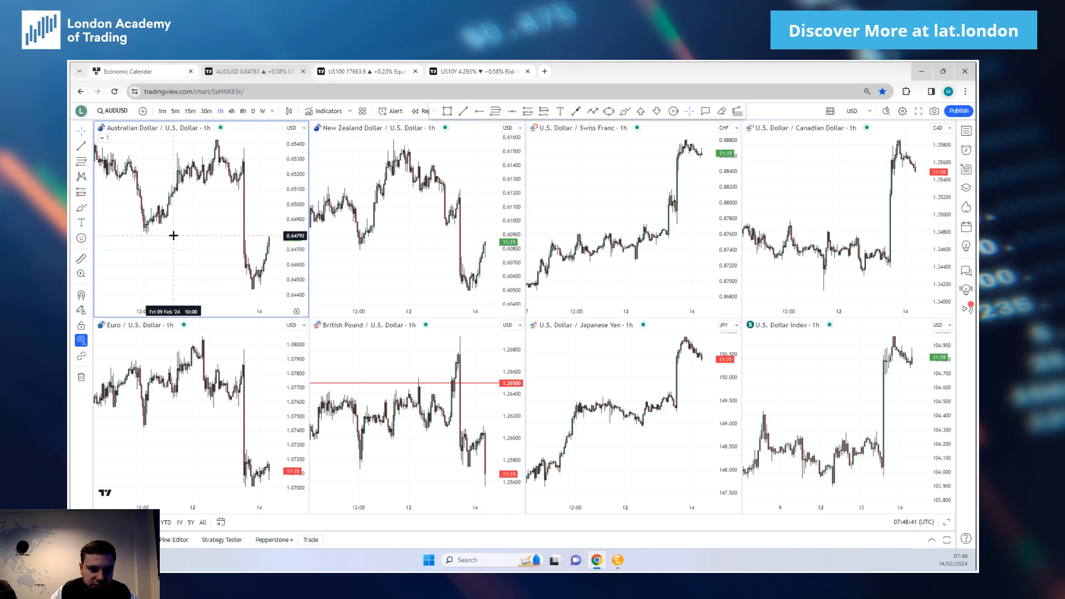
pyautogui.moveTo(184, 209)
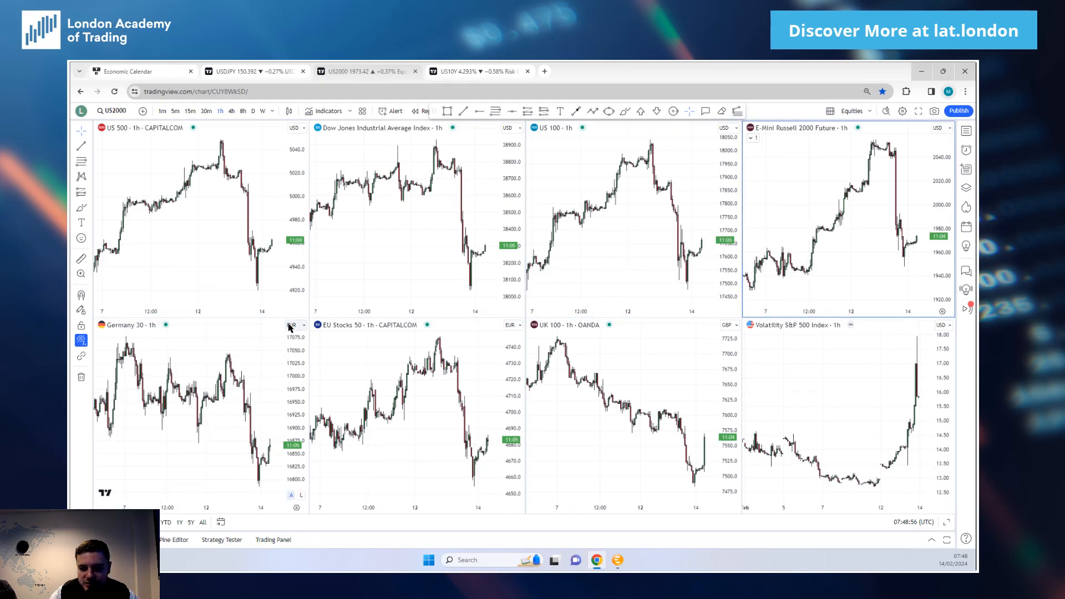
pyautogui.moveTo(257, 350)
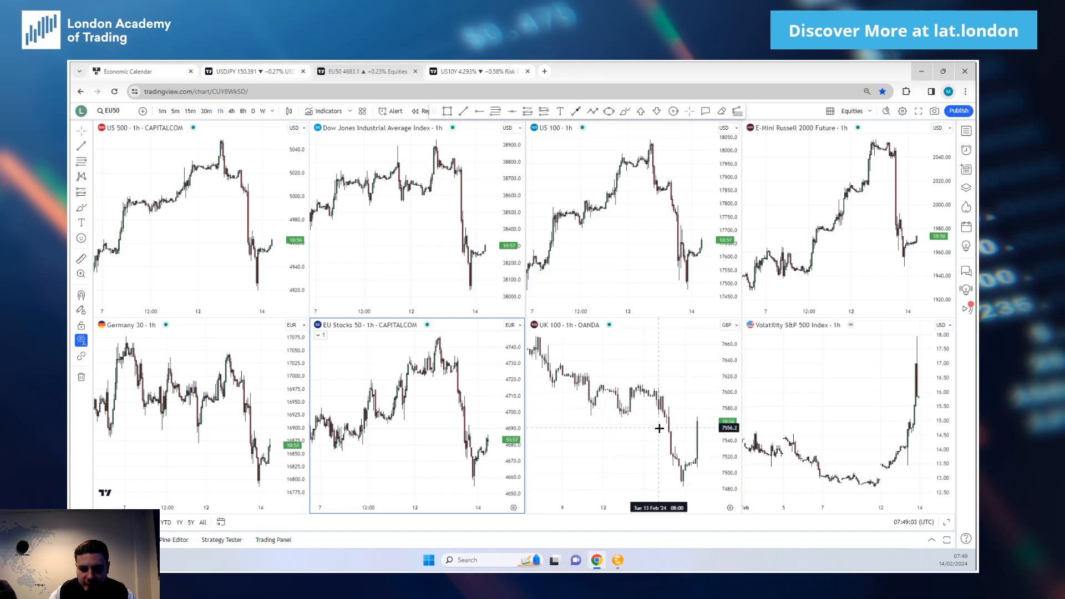
pyautogui.moveTo(671, 409)
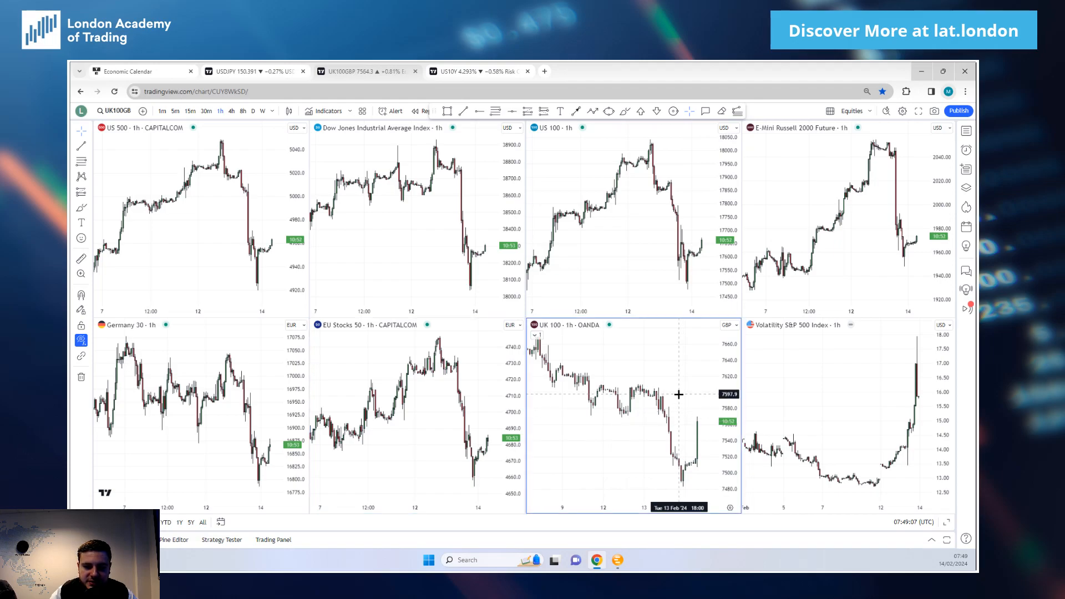
pyautogui.moveTo(666, 447)
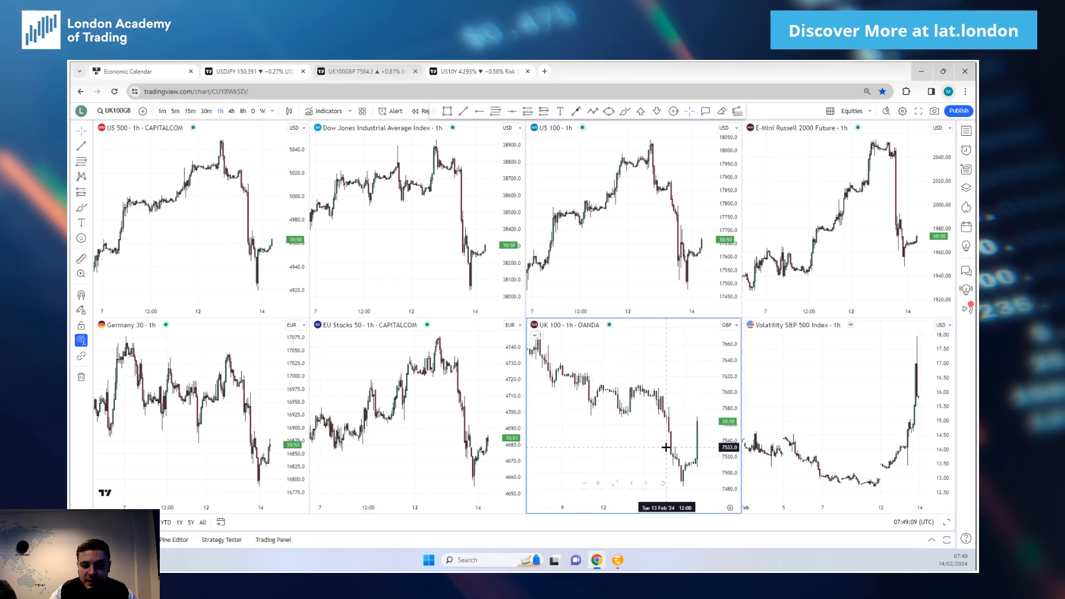
pyautogui.moveTo(635, 438)
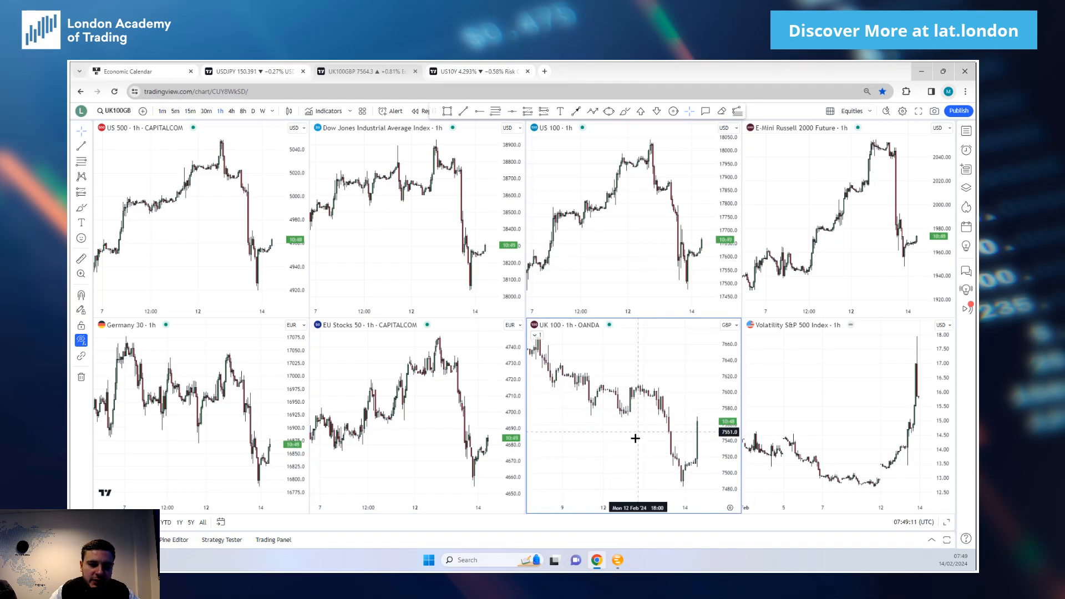
pyautogui.moveTo(589, 228)
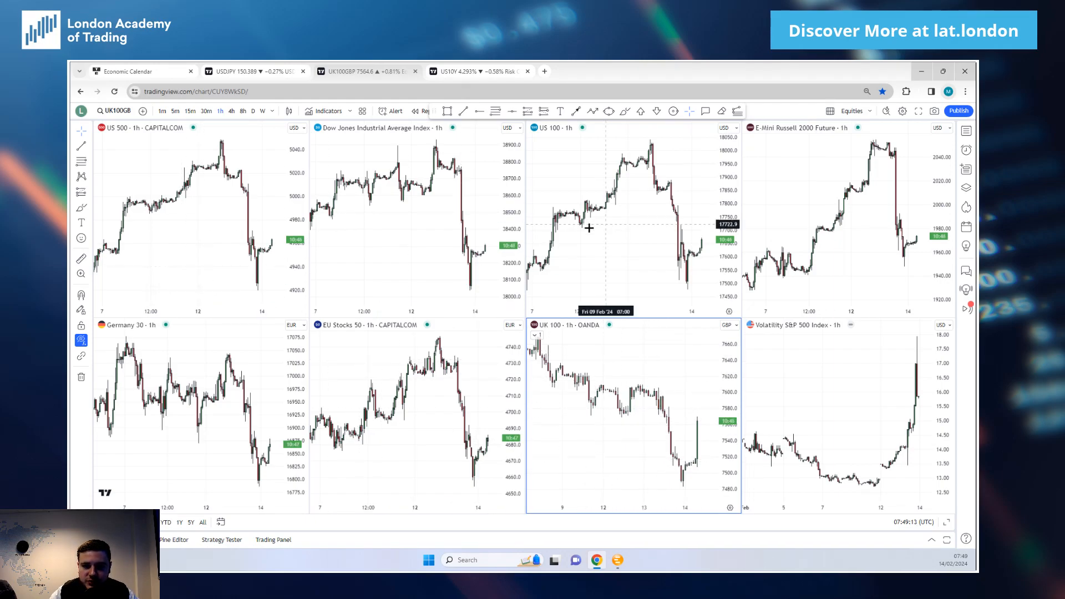
pyautogui.moveTo(671, 417)
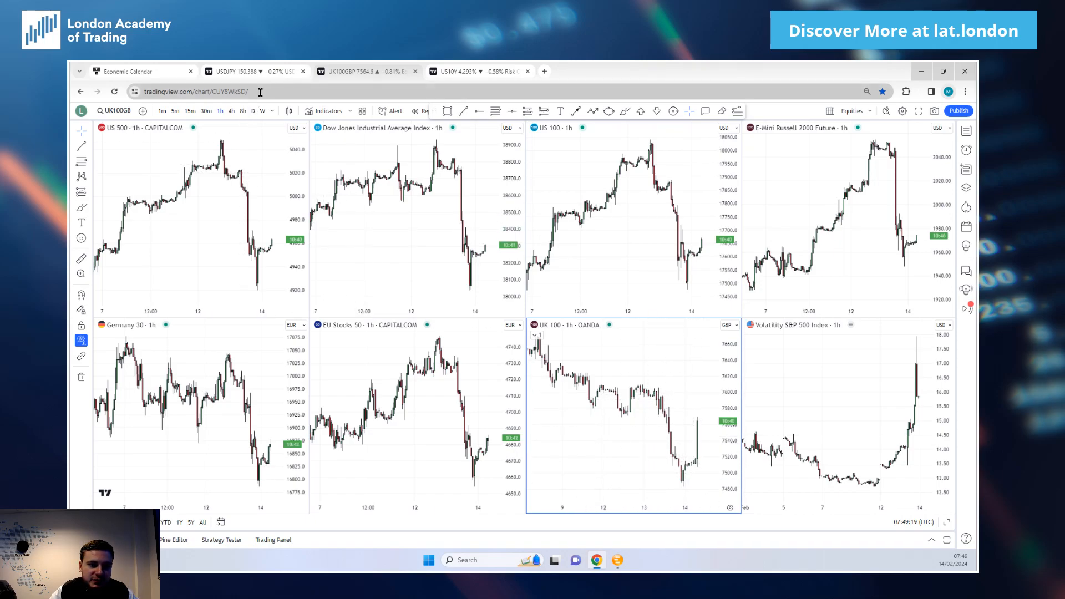
pyautogui.moveTo(596, 407)
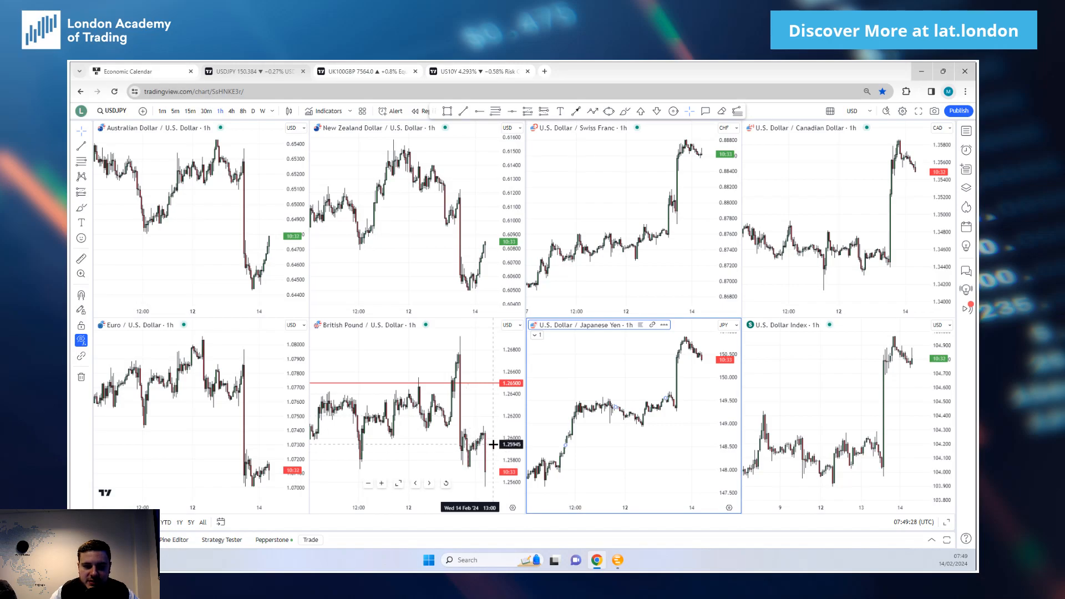
pyautogui.click(475, 71)
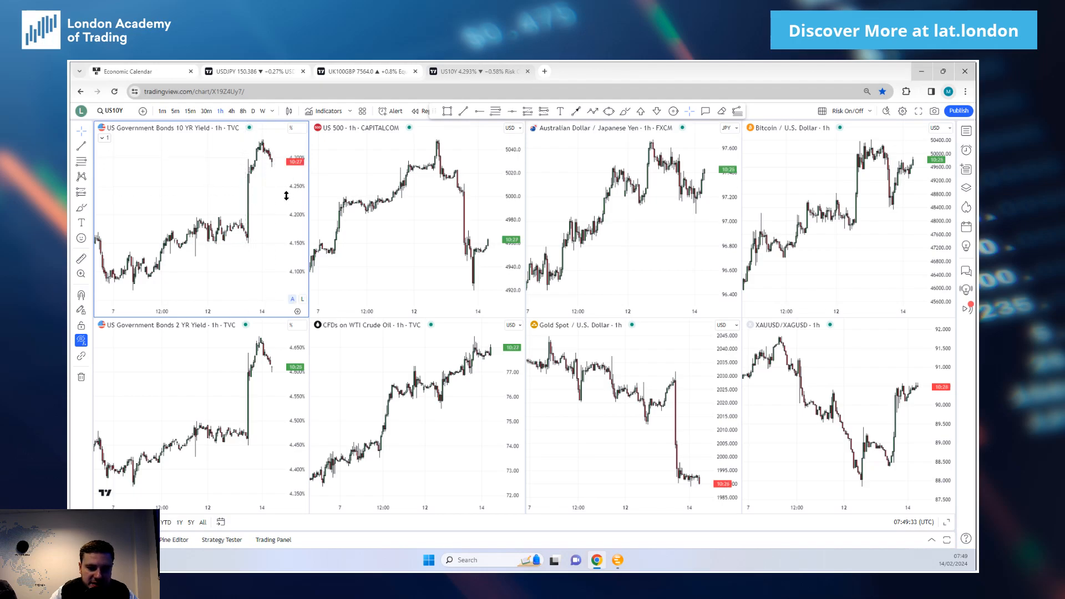
pyautogui.moveTo(250, 191)
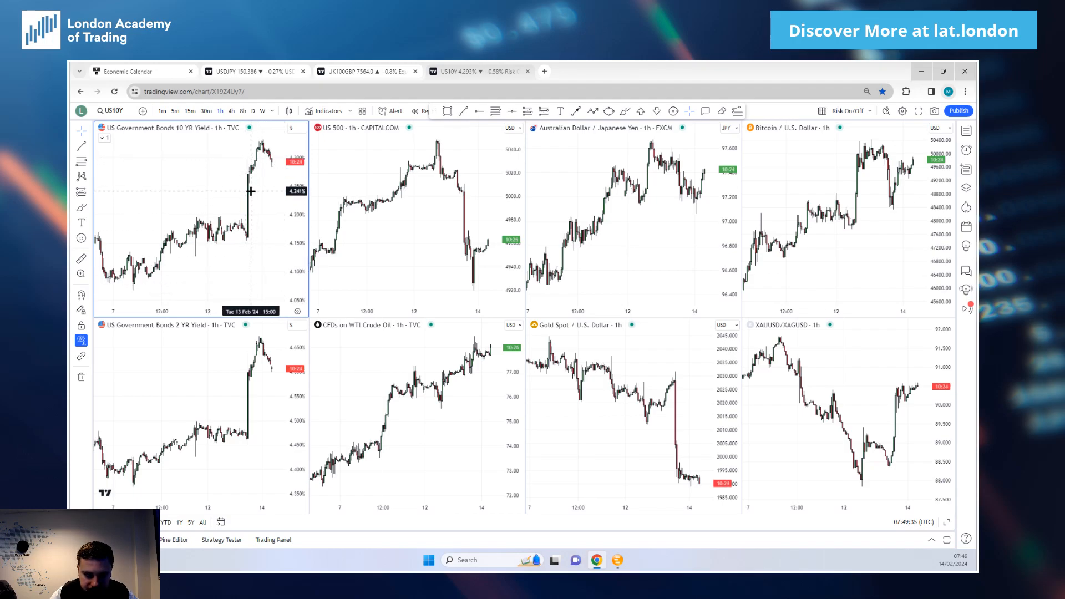
pyautogui.moveTo(267, 196)
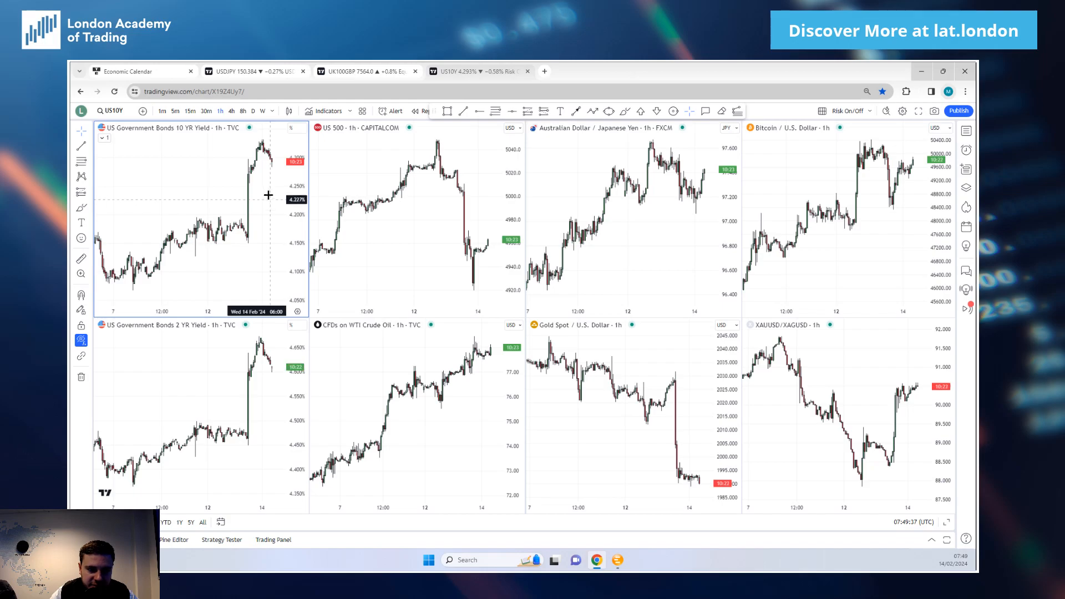
pyautogui.moveTo(264, 178)
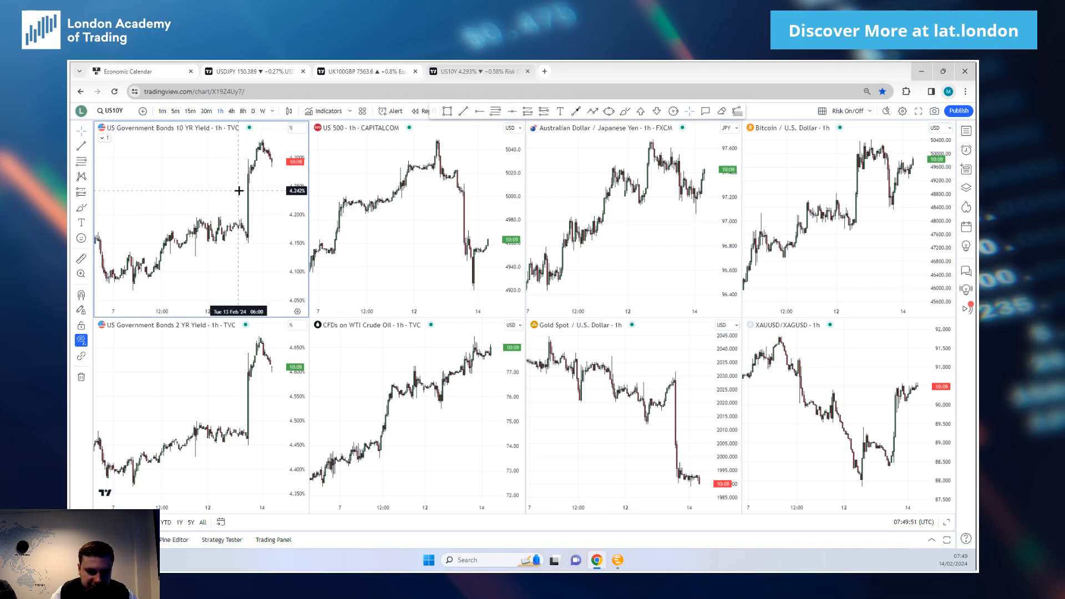
pyautogui.moveTo(221, 188)
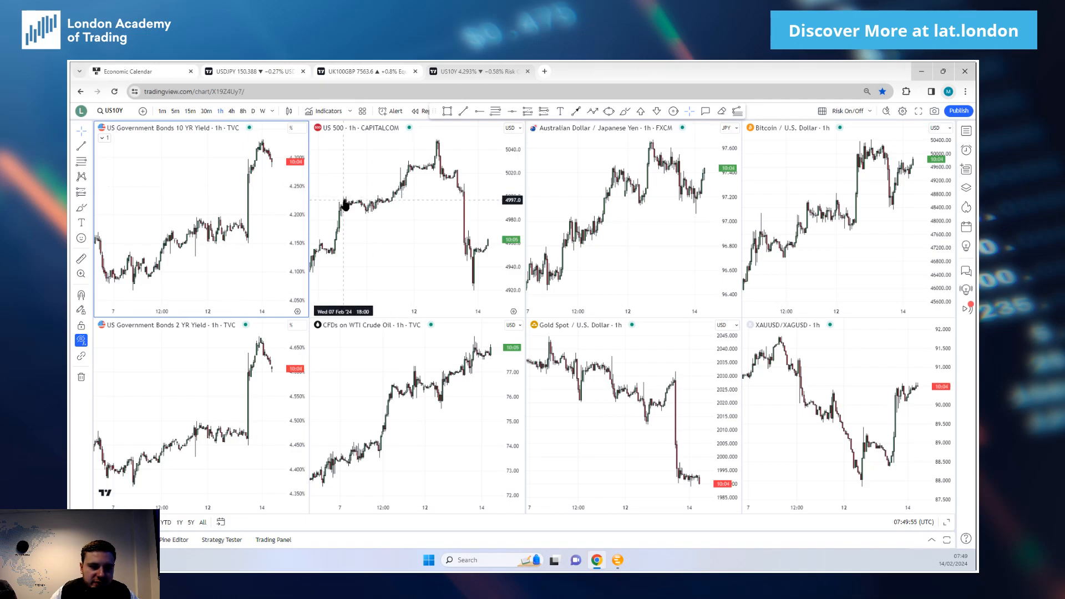
pyautogui.moveTo(466, 214)
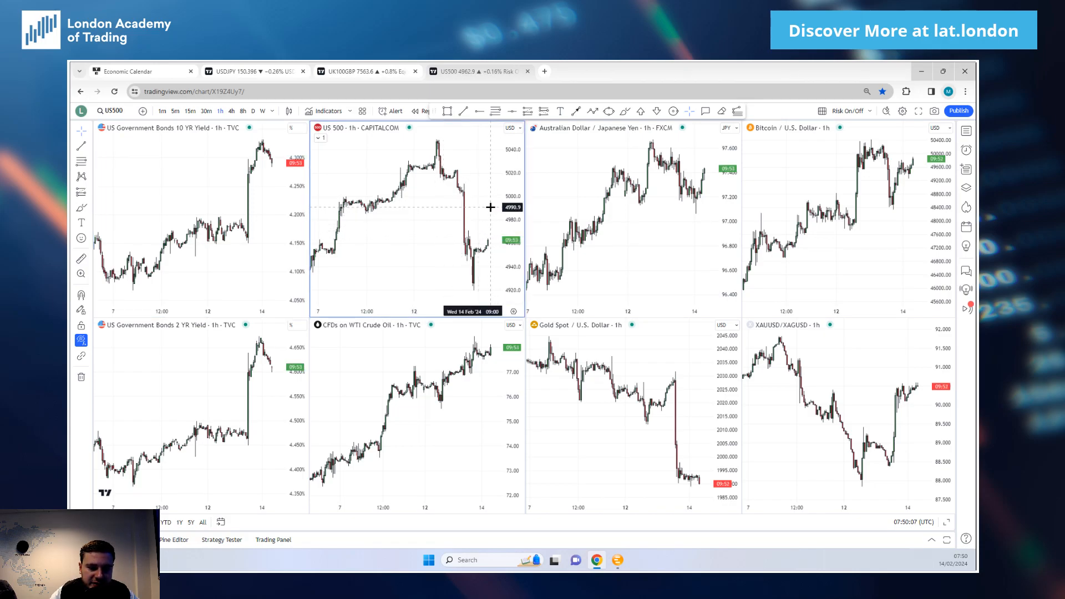
pyautogui.moveTo(451, 255)
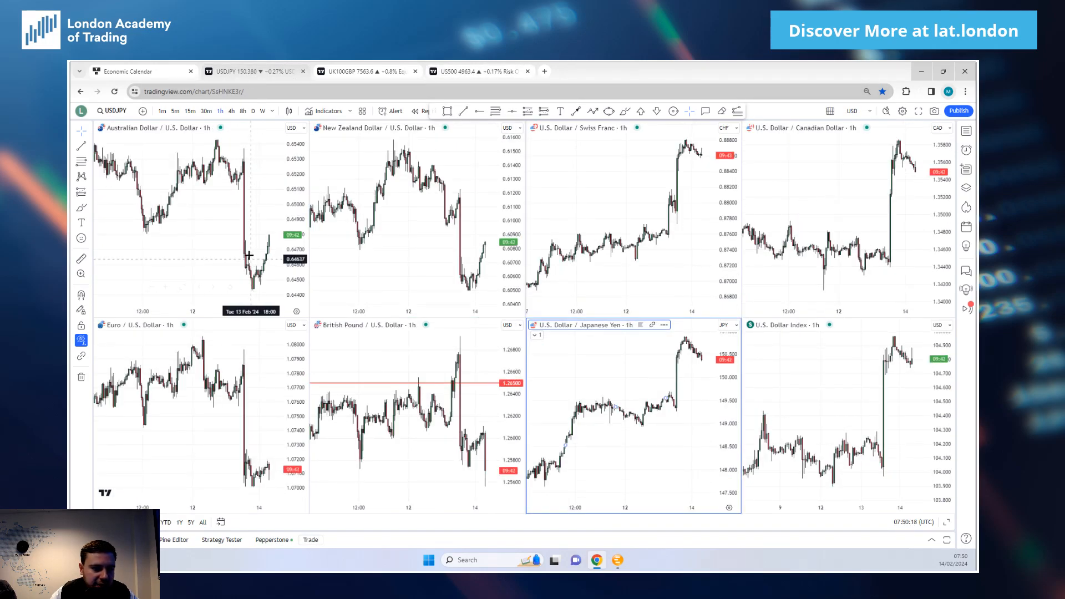
pyautogui.moveTo(173, 239)
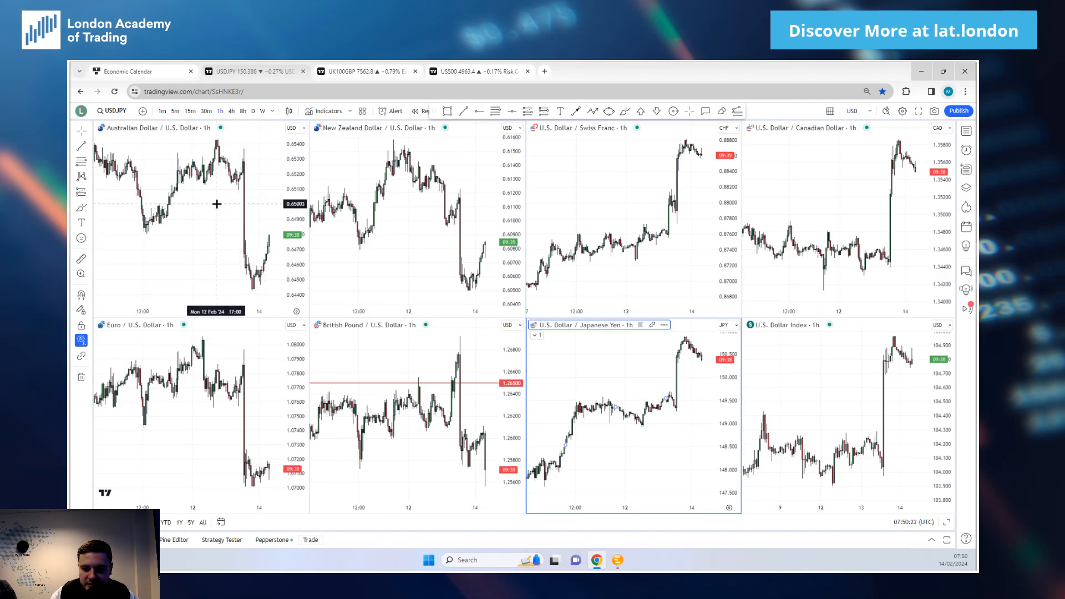
pyautogui.moveTo(283, 248)
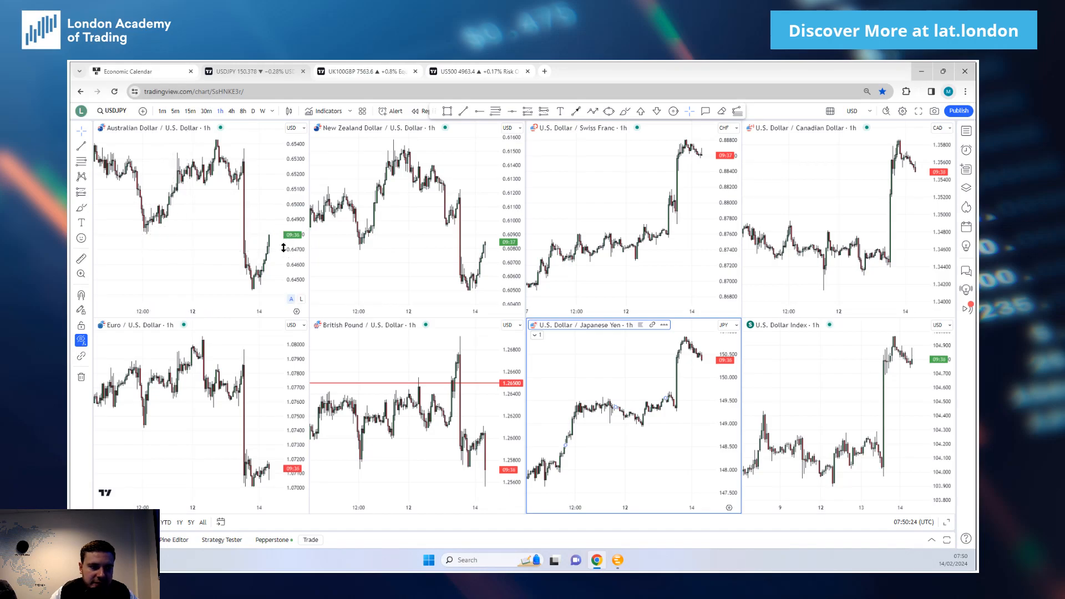
pyautogui.moveTo(341, 144)
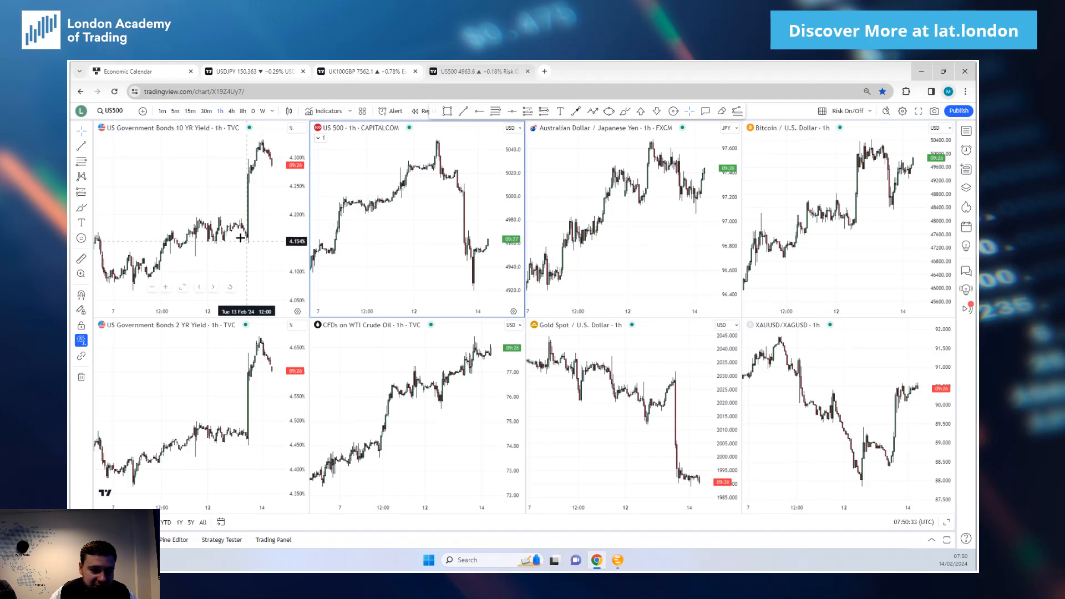
pyautogui.moveTo(327, 166)
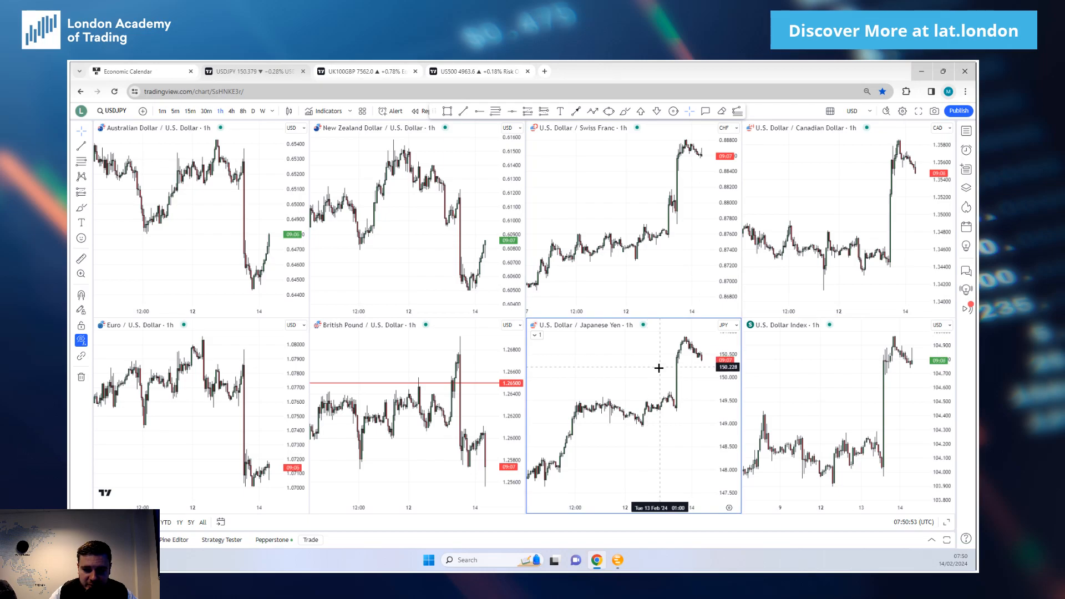
pyautogui.moveTo(659, 372)
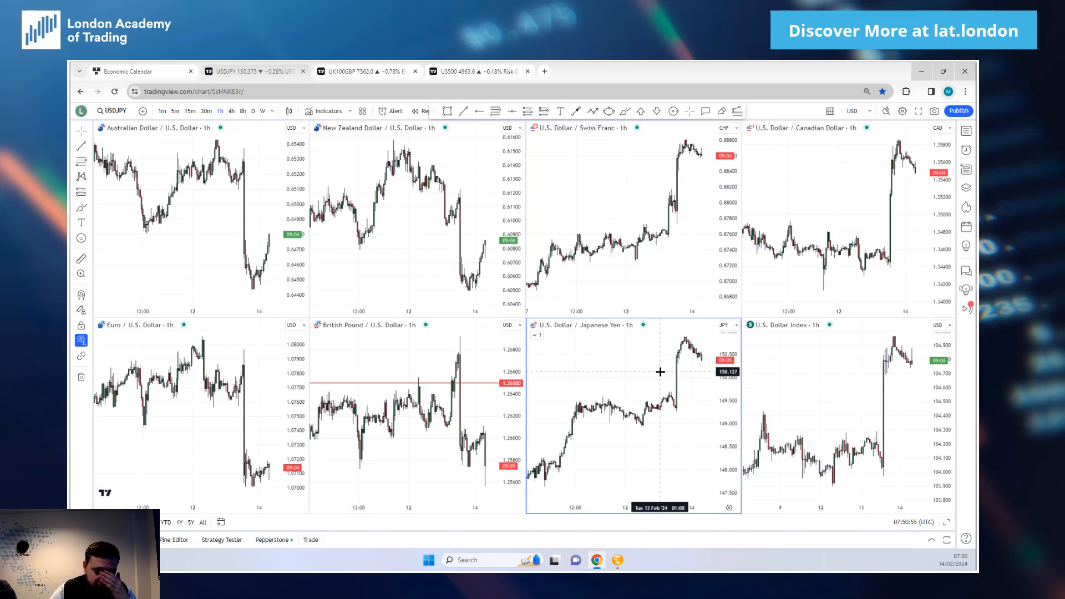
pyautogui.moveTo(632, 363)
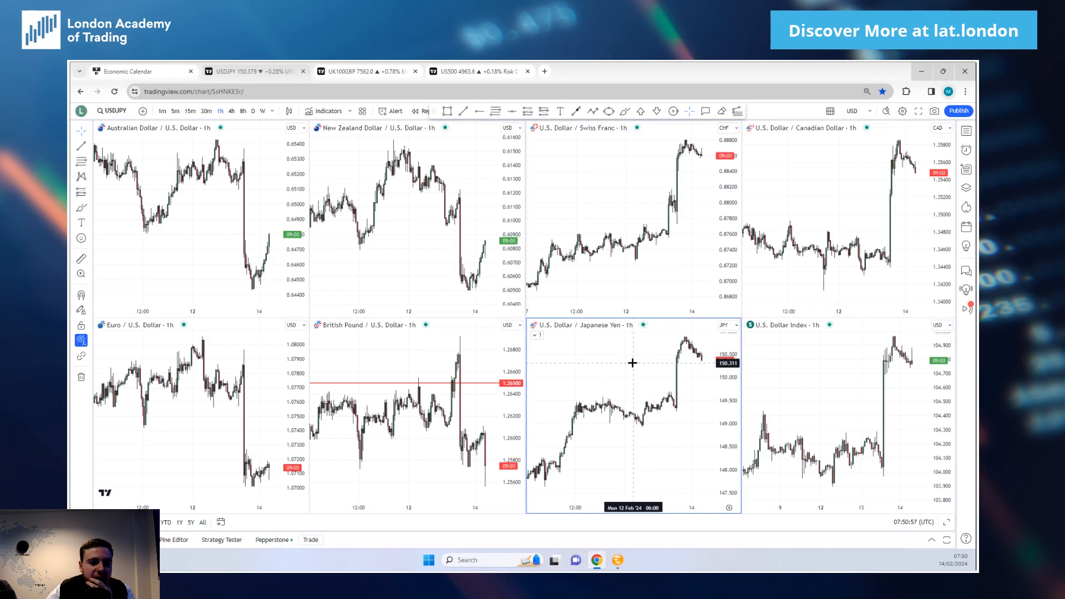
pyautogui.moveTo(604, 415)
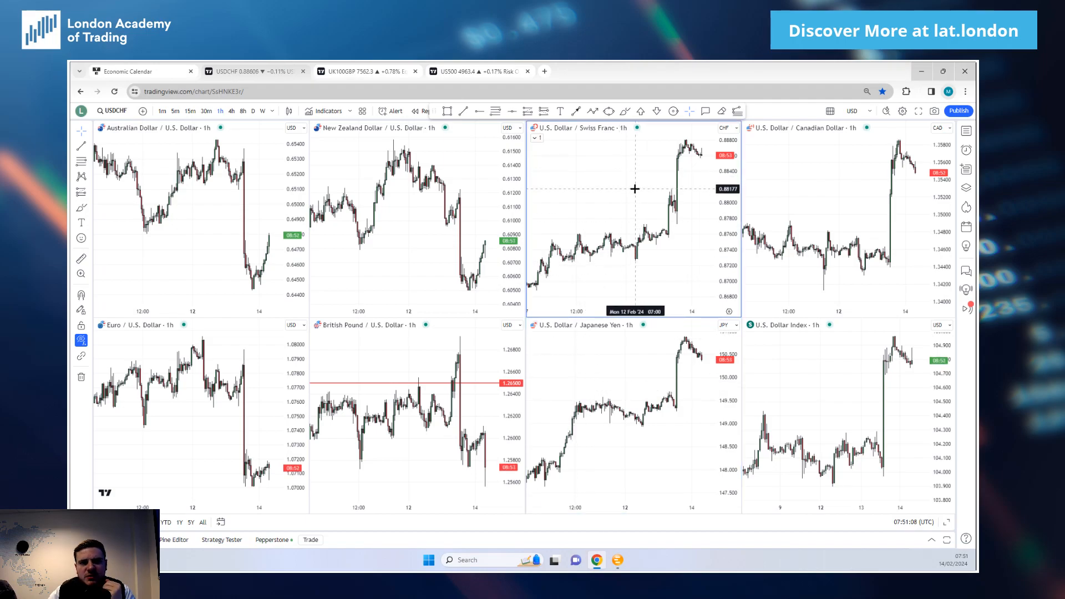
pyautogui.moveTo(630, 194)
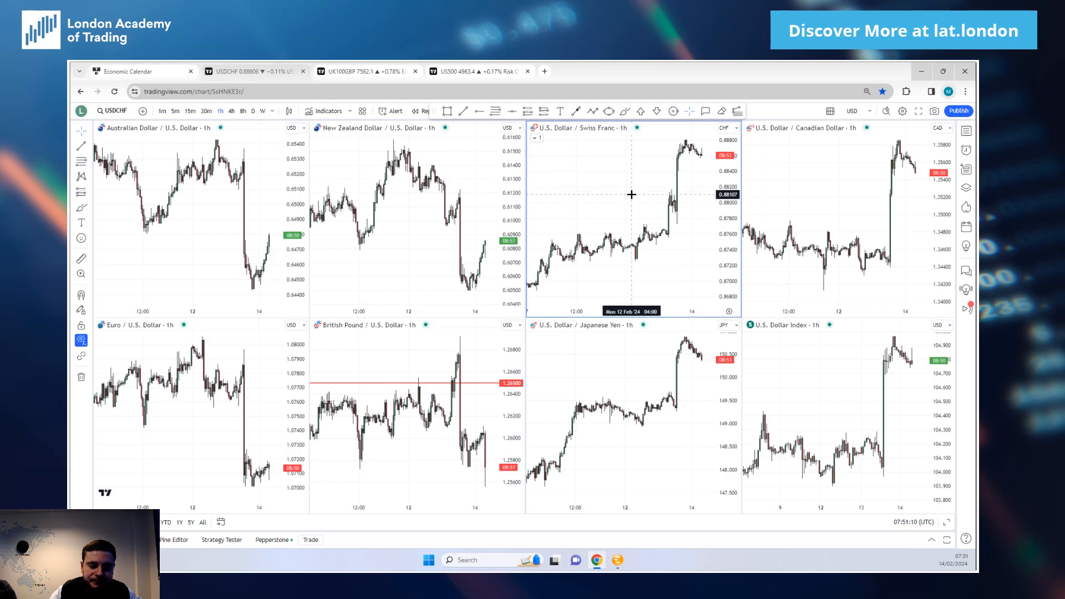
pyautogui.moveTo(668, 241)
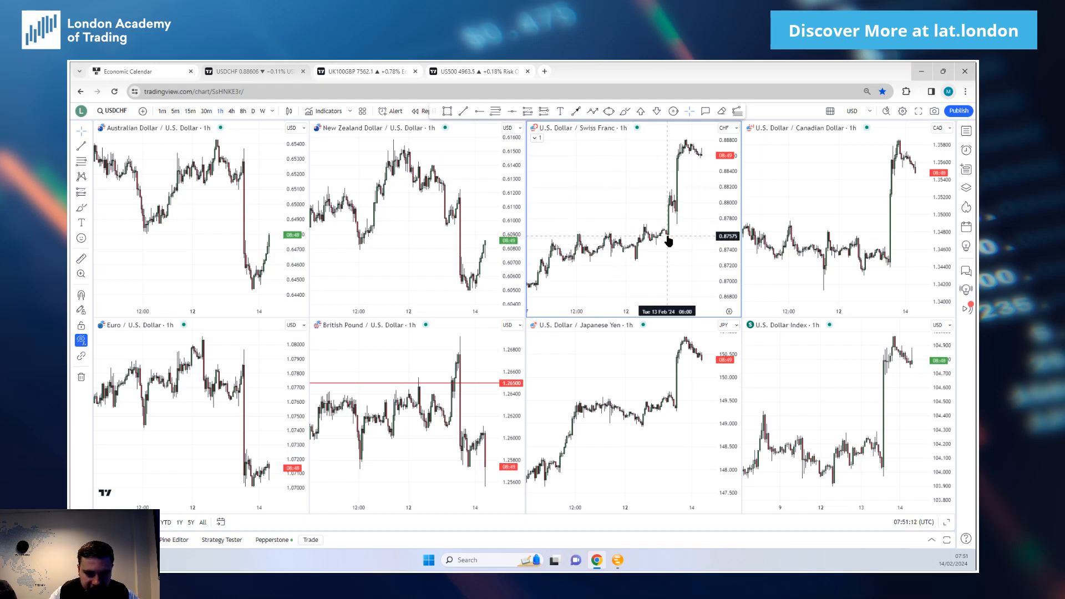
pyautogui.moveTo(683, 212)
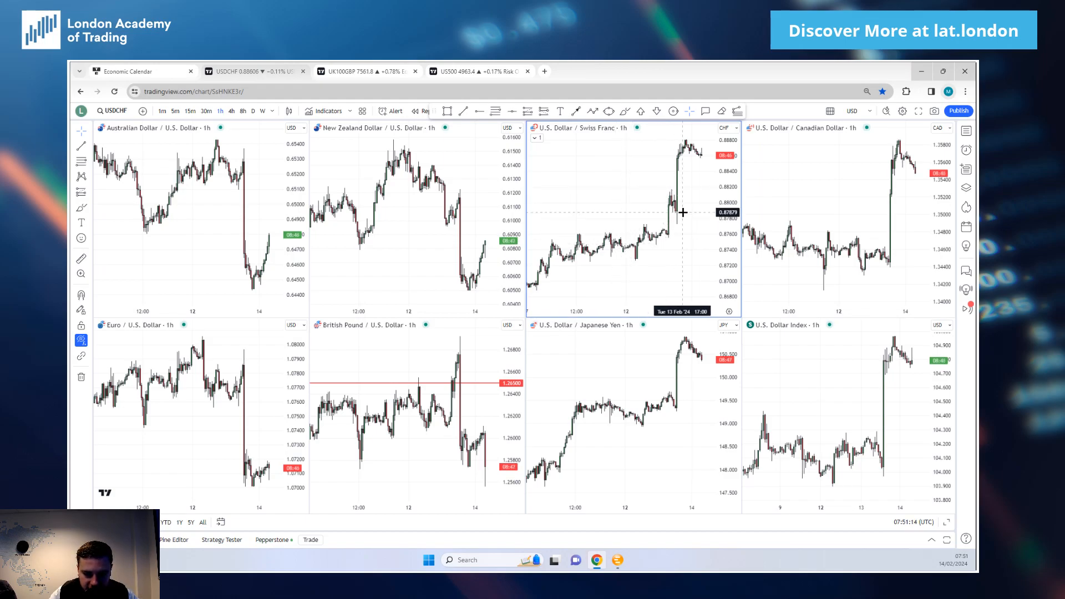
pyautogui.moveTo(479, 424)
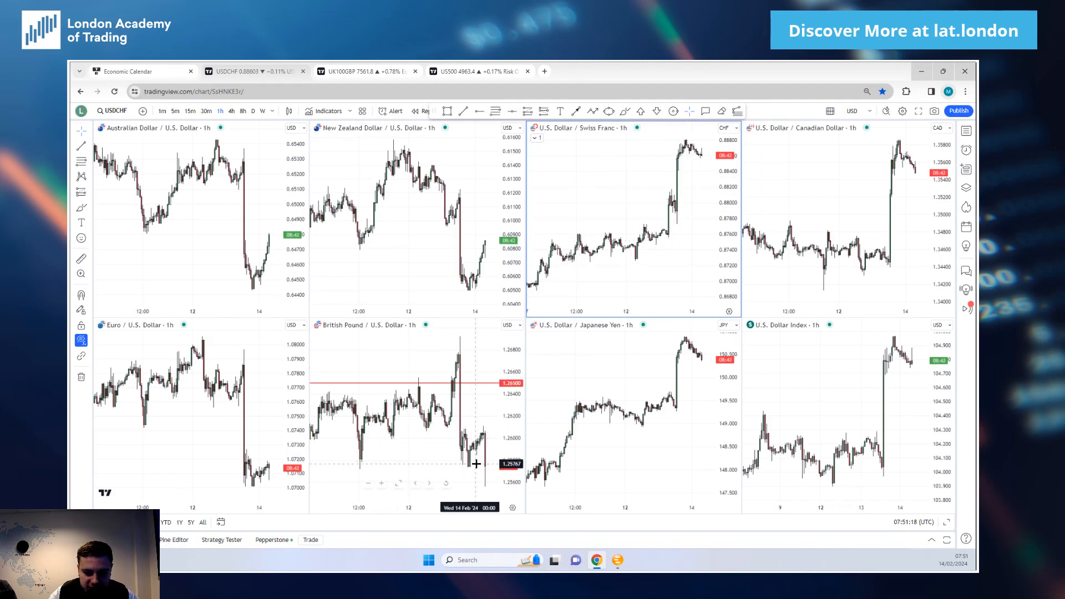
pyautogui.moveTo(451, 445)
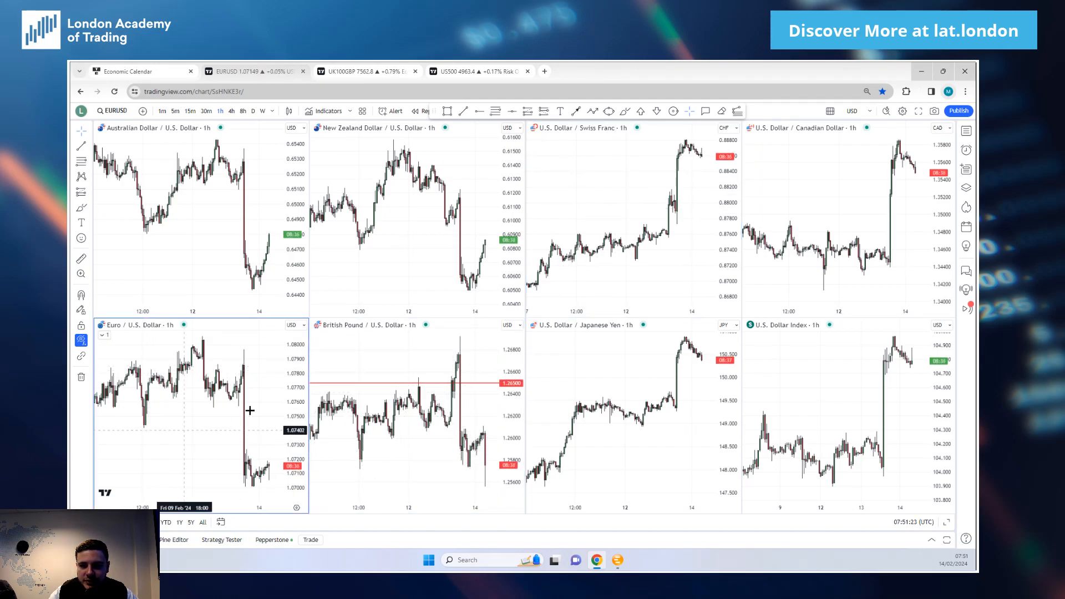
# Focus the British Pound/US Dollar chart in the dollar-pairs grid
pyautogui.click(414, 428)
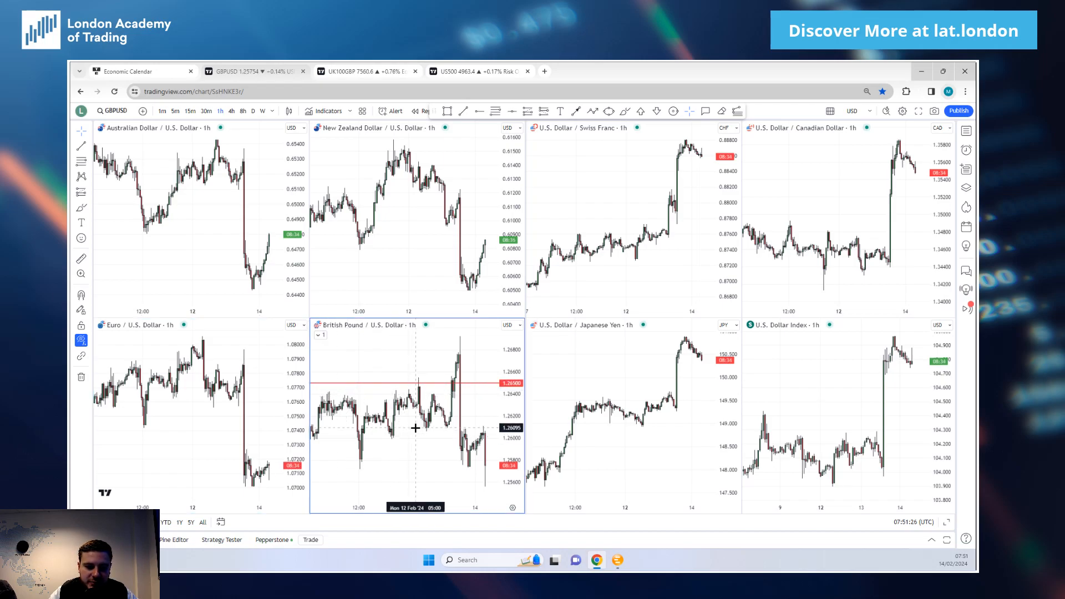
pyautogui.moveTo(406, 427)
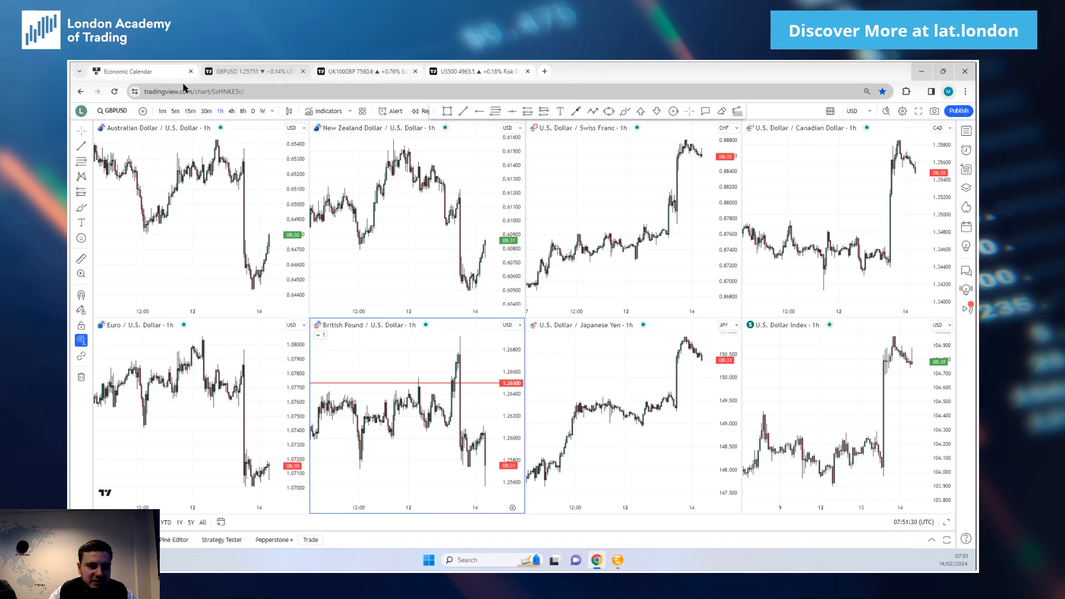
# Recheck the GB Inflation Rate YoY, Core and MoM rows in the Economic Calendar
pyautogui.click(126, 70)
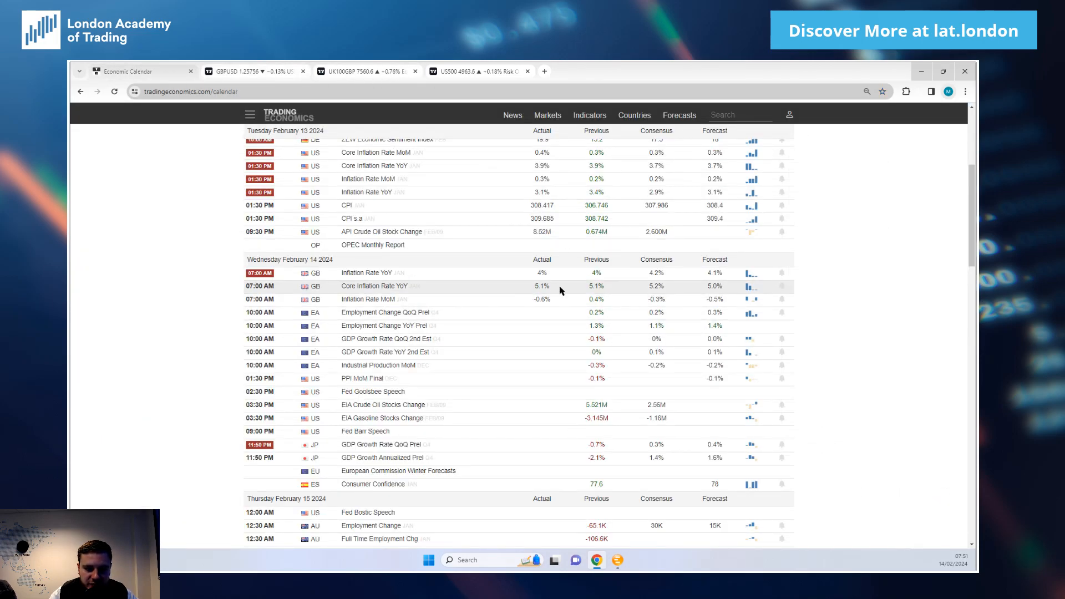
pyautogui.moveTo(530, 308)
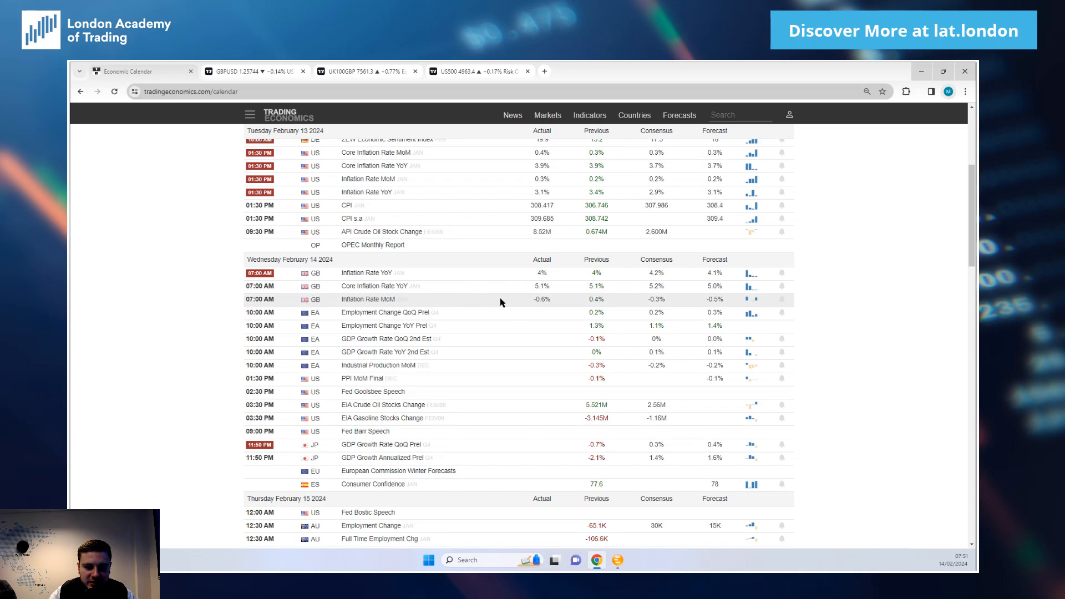
pyautogui.moveTo(566, 301)
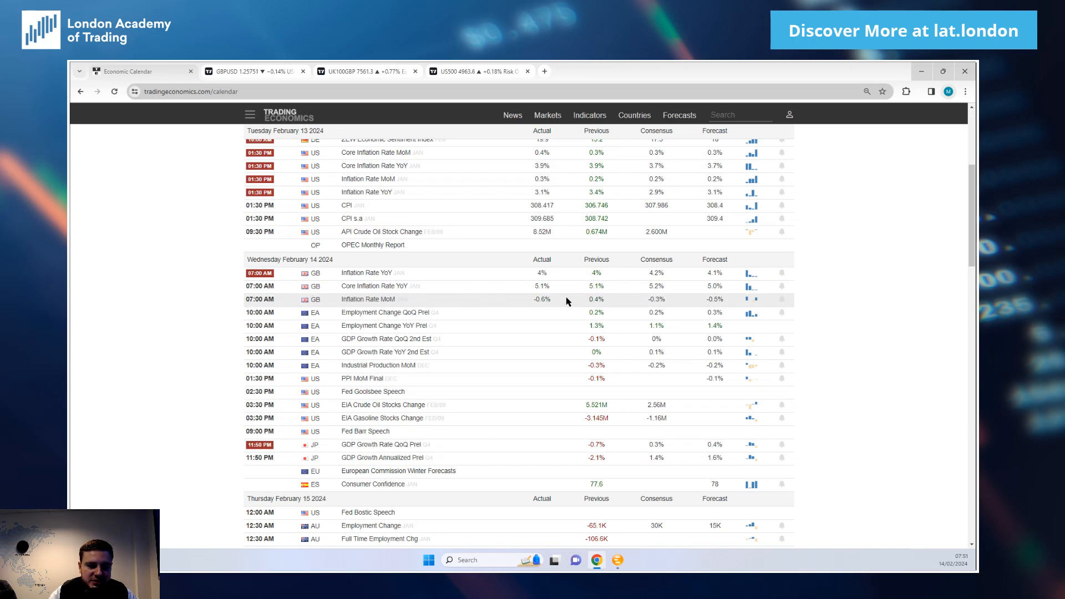
pyautogui.doubleClick(402, 299)
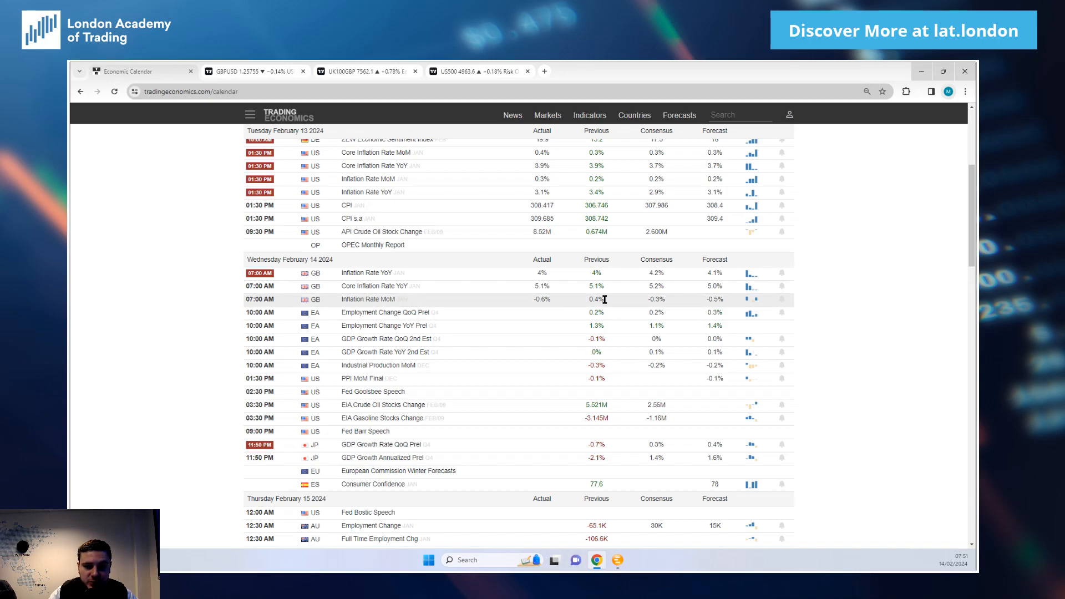
pyautogui.moveTo(536, 298); pyautogui.dragTo(596, 298)
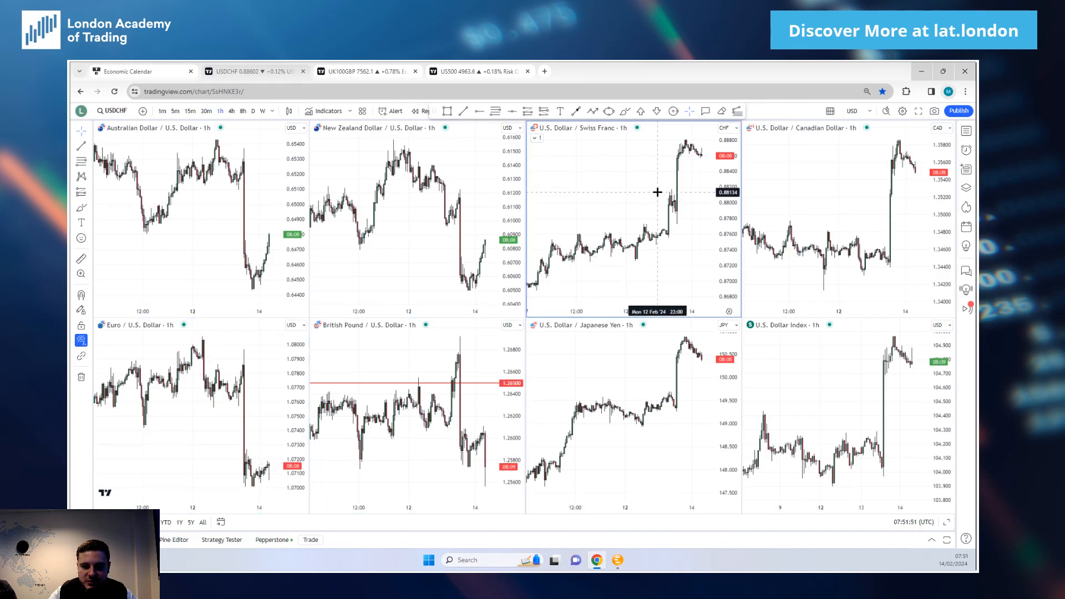
pyautogui.moveTo(348, 152)
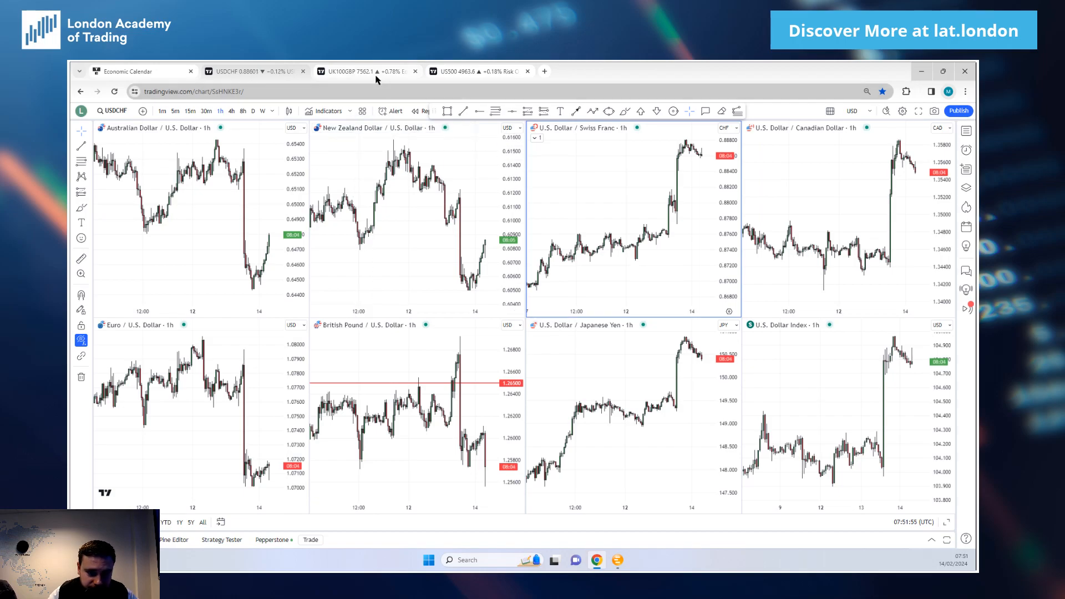
# View the Equities index grid, then go back to the Economic Calendar
pyautogui.click(366, 70)
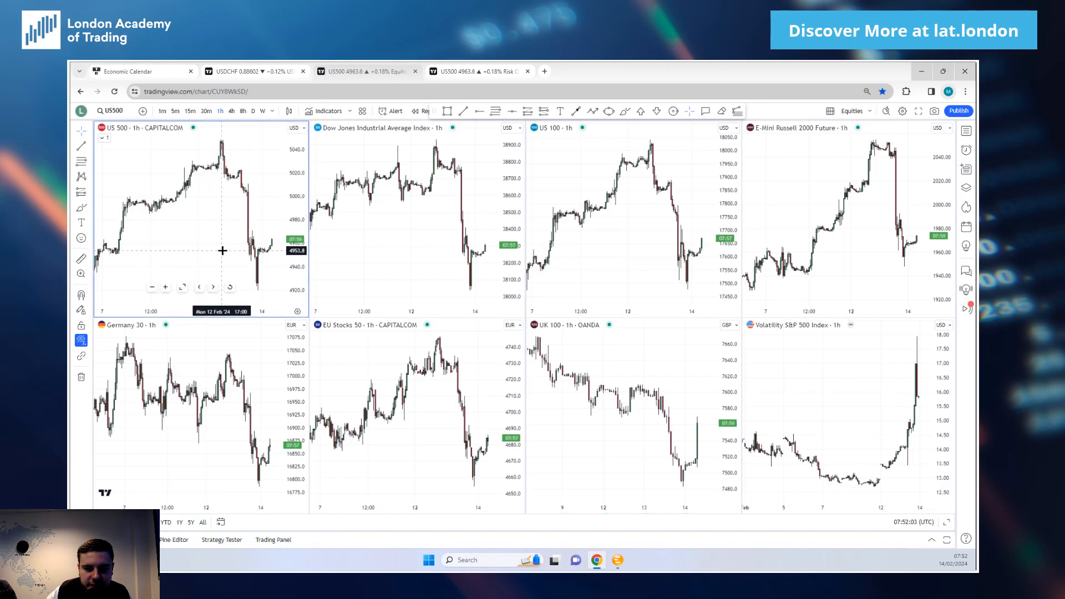
pyautogui.moveTo(199, 187)
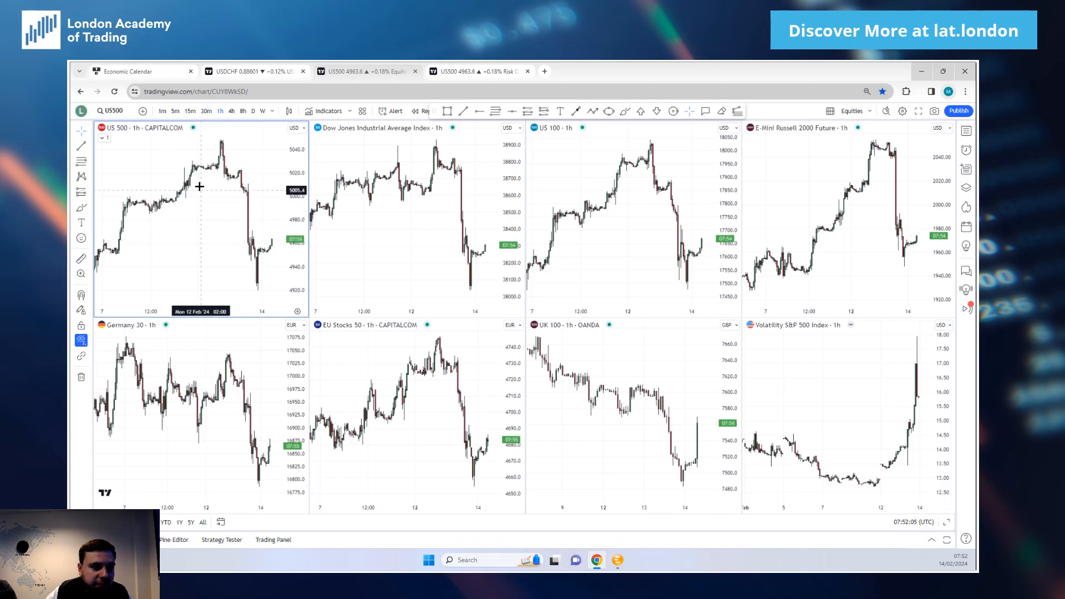
pyautogui.click(126, 70)
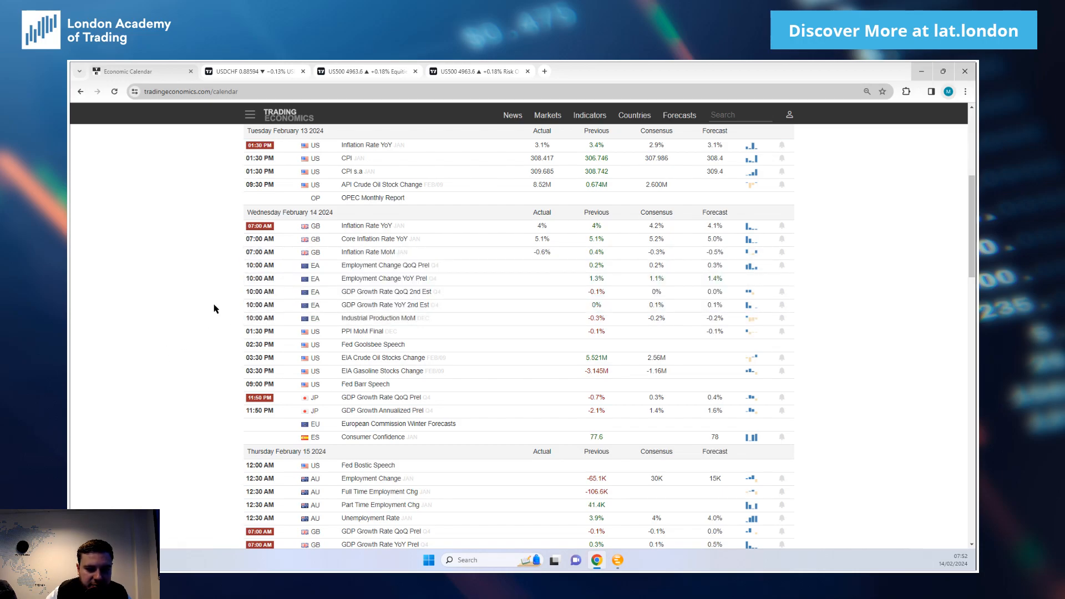
pyautogui.moveTo(117, 311)
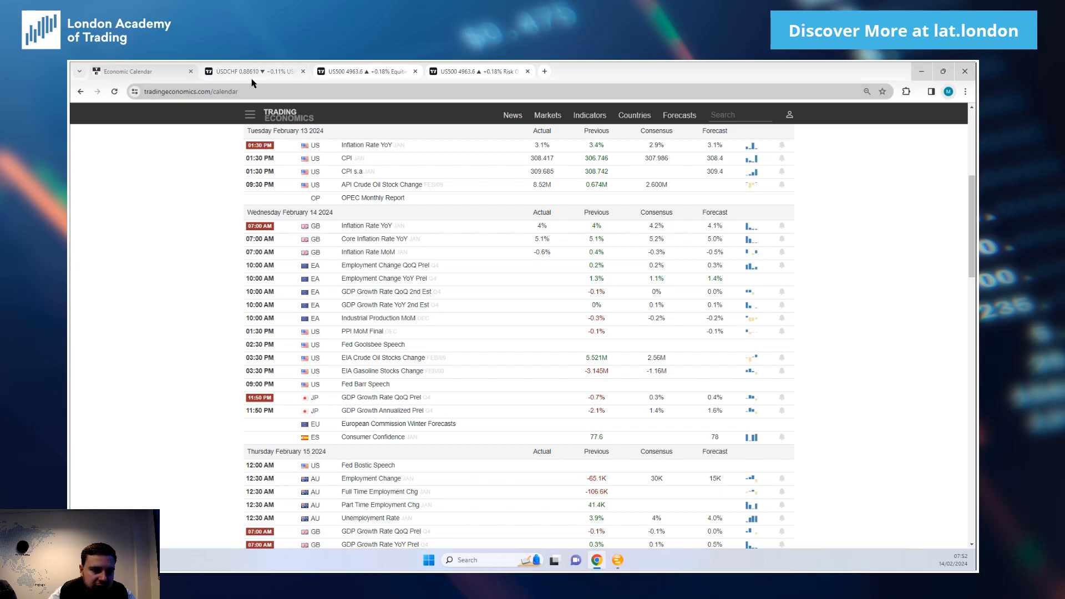
# Return to the Equities layout to examine the US 500 hourly chart
pyautogui.click(255, 71)
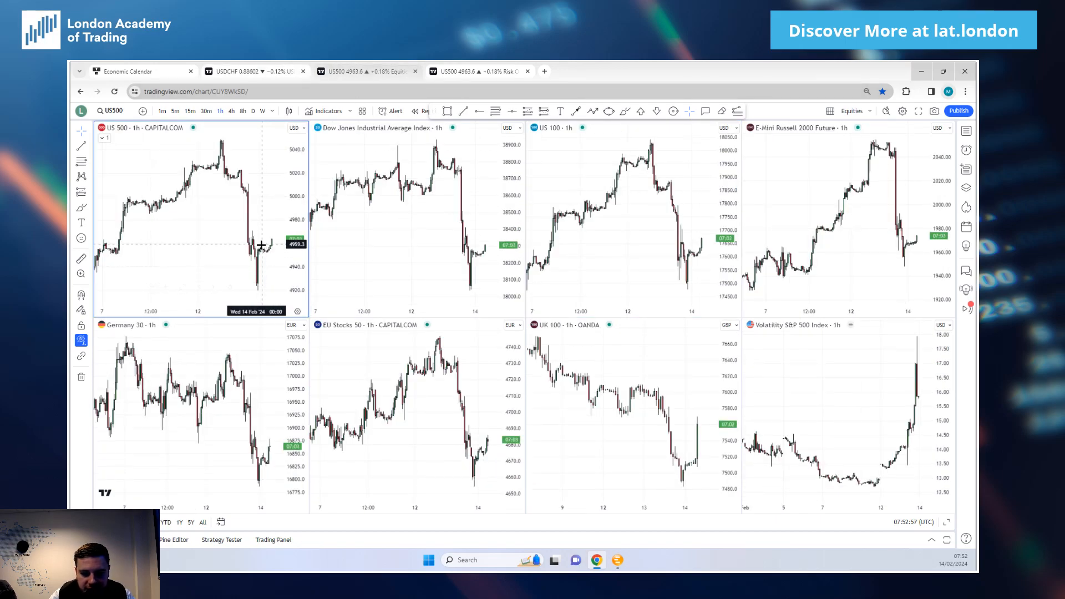
pyautogui.moveTo(212, 246)
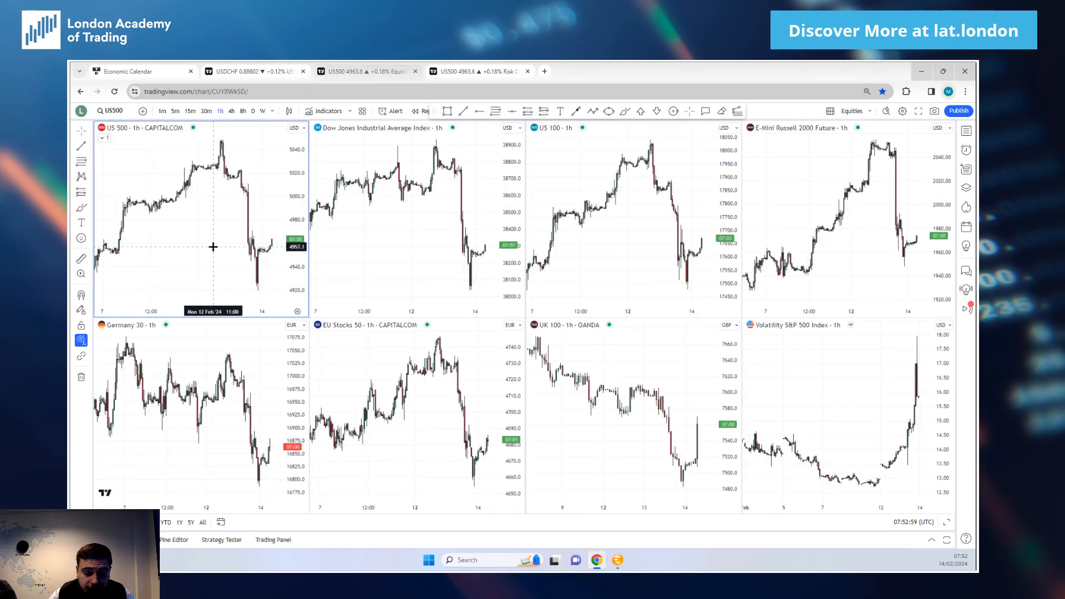